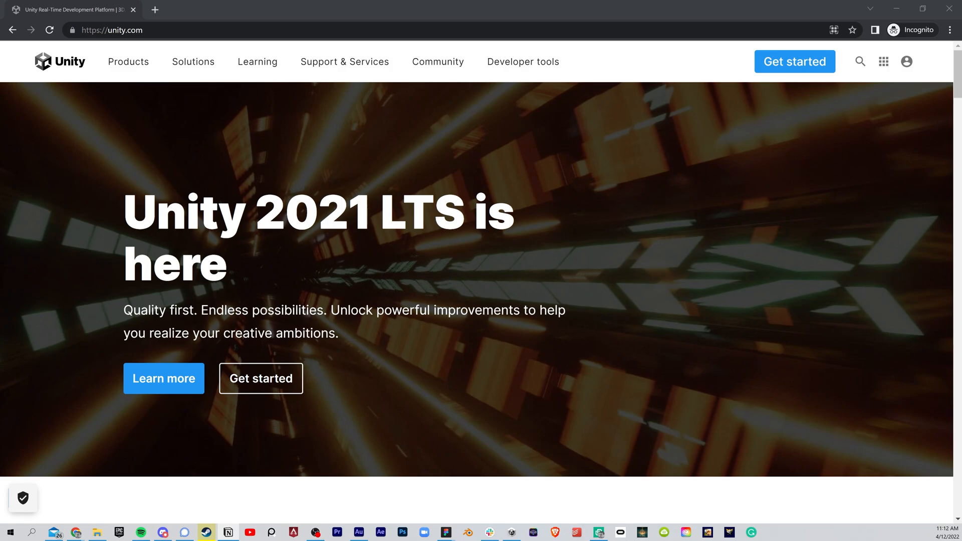
# - Pick the free Personal plan from the Individual pricing plans to reach unity.com/download
pyautogui.click(260, 378)
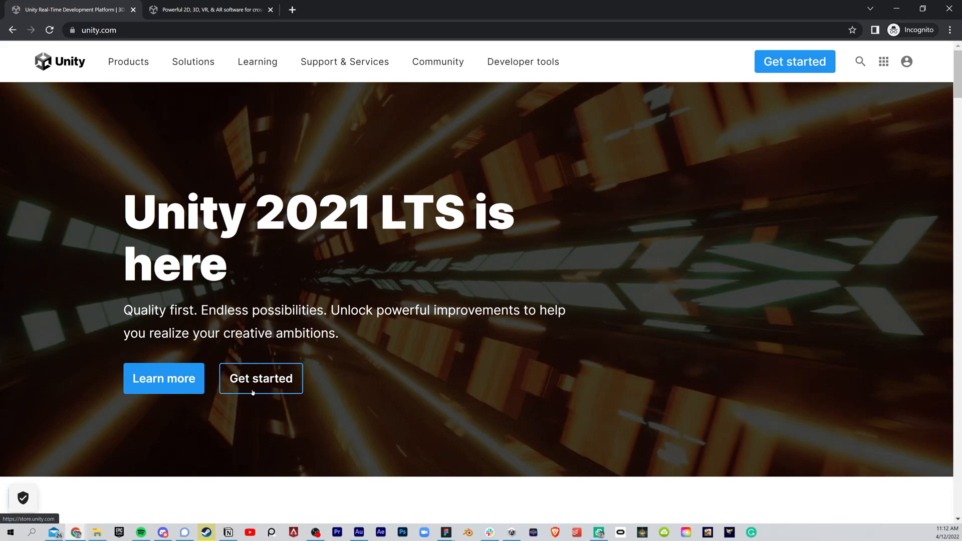
pyautogui.click(261, 378)
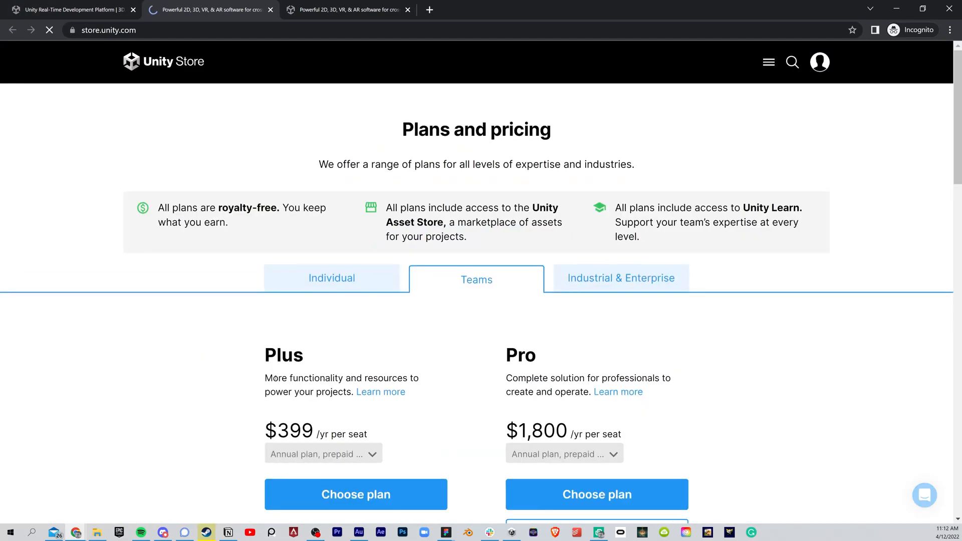
pyautogui.click(332, 279)
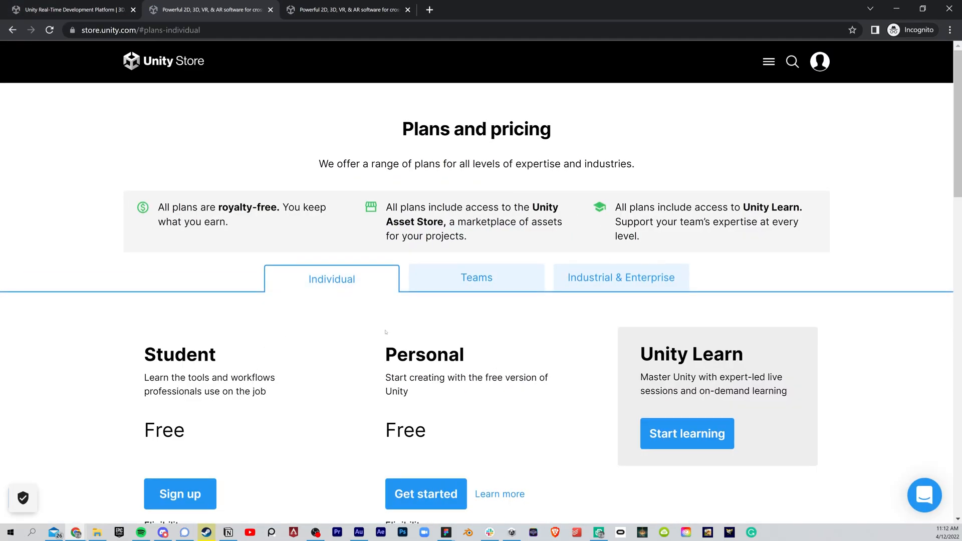
pyautogui.scroll(-3)
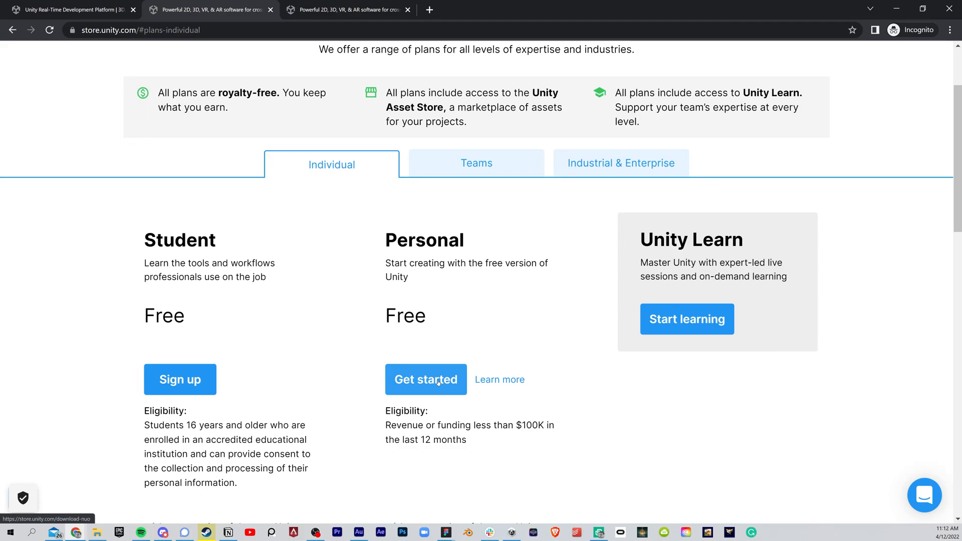
pyautogui.click(426, 380)
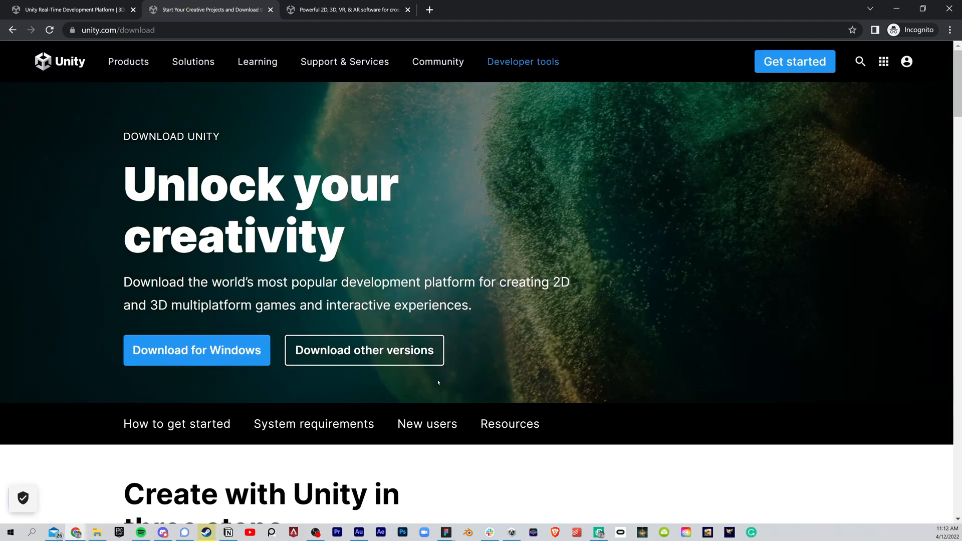
pyautogui.moveTo(197, 350)
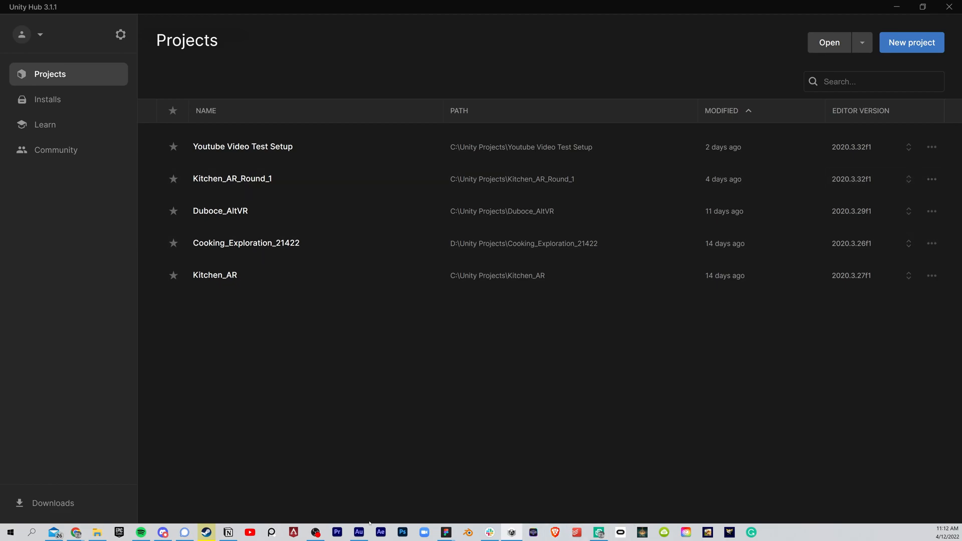
pyautogui.moveTo(399, 408)
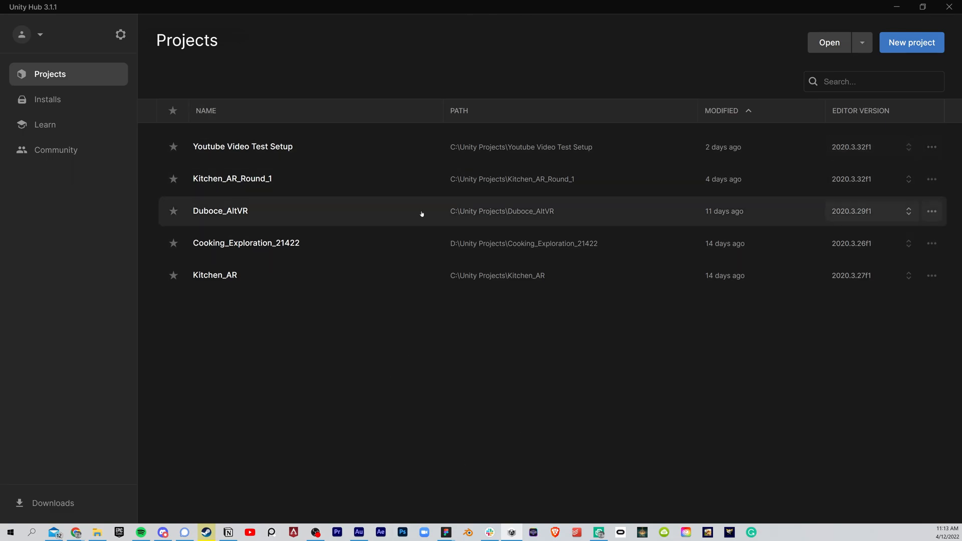
pyautogui.moveTo(315, 366)
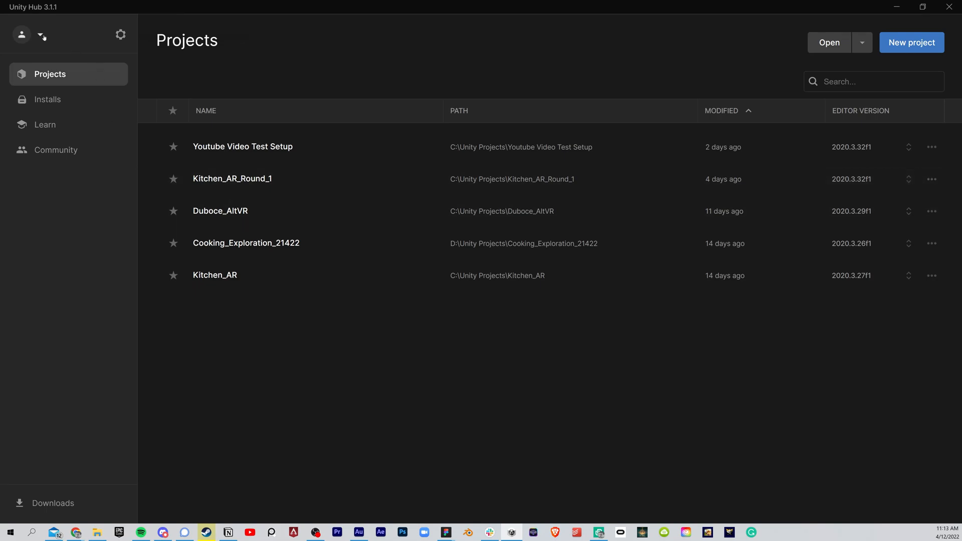
# - Sign in to Unity Hub and show the list of four installed editor versions
pyautogui.click(40, 34)
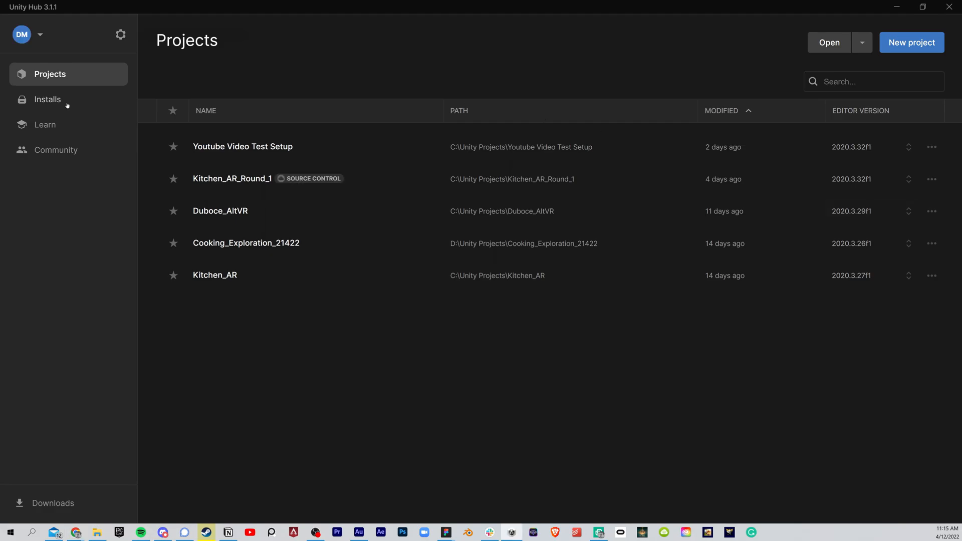
pyautogui.click(47, 99)
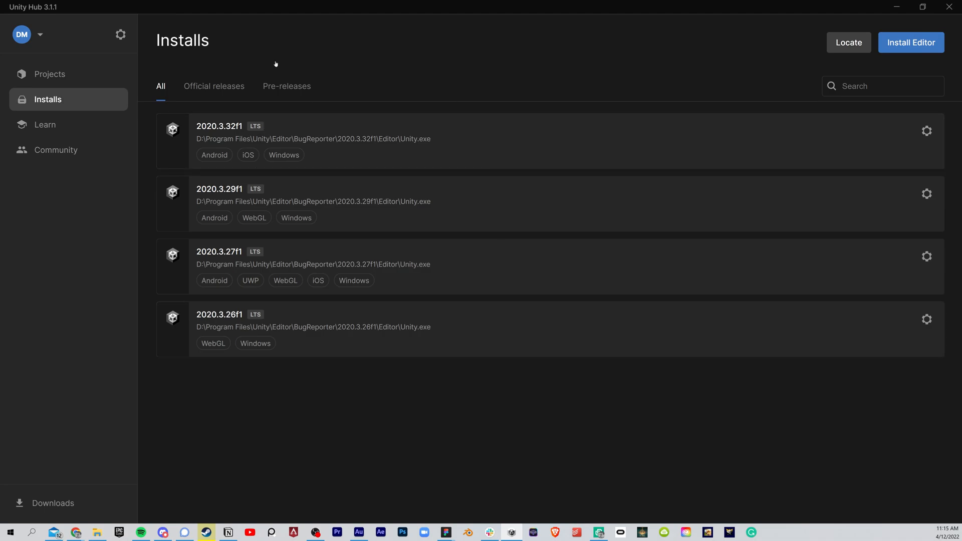
pyautogui.moveTo(782, 112)
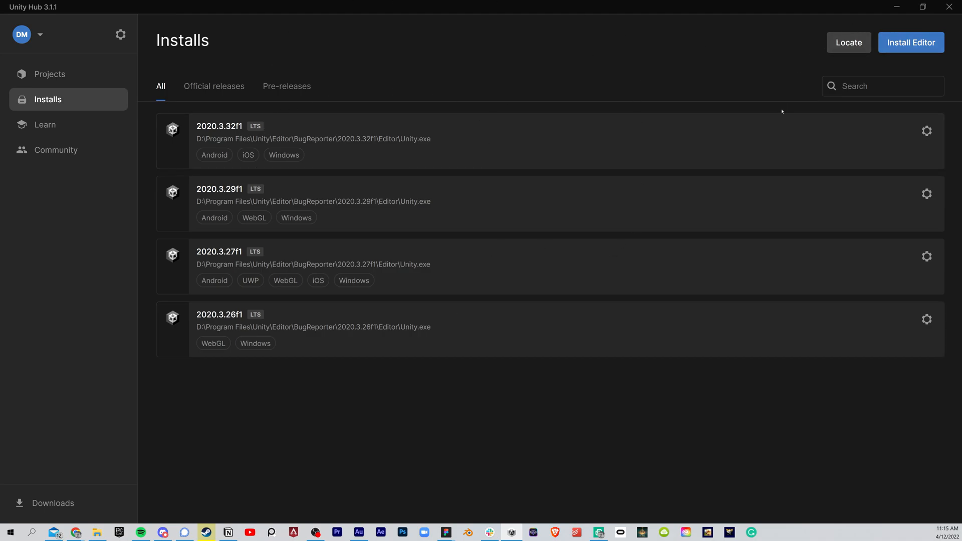
pyautogui.moveTo(625, 361)
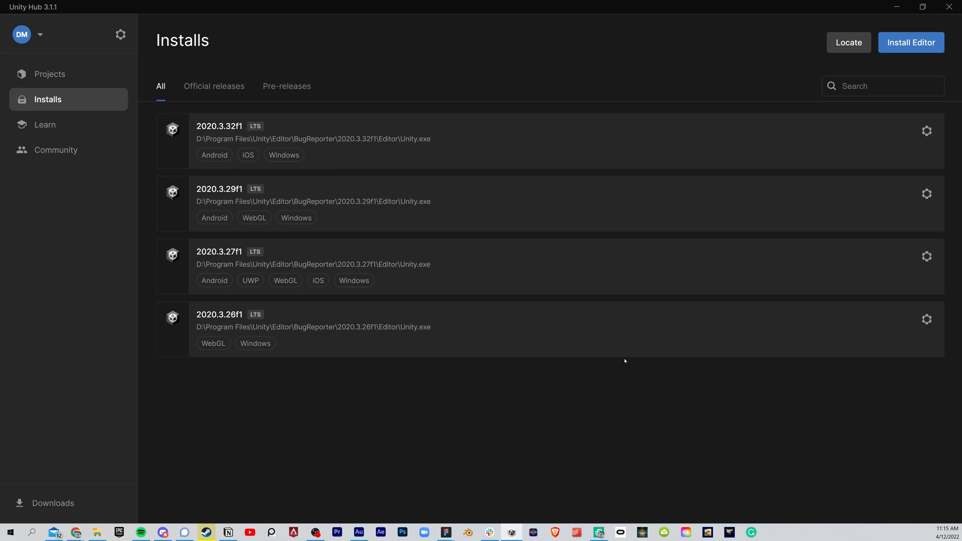
pyautogui.moveTo(911, 42)
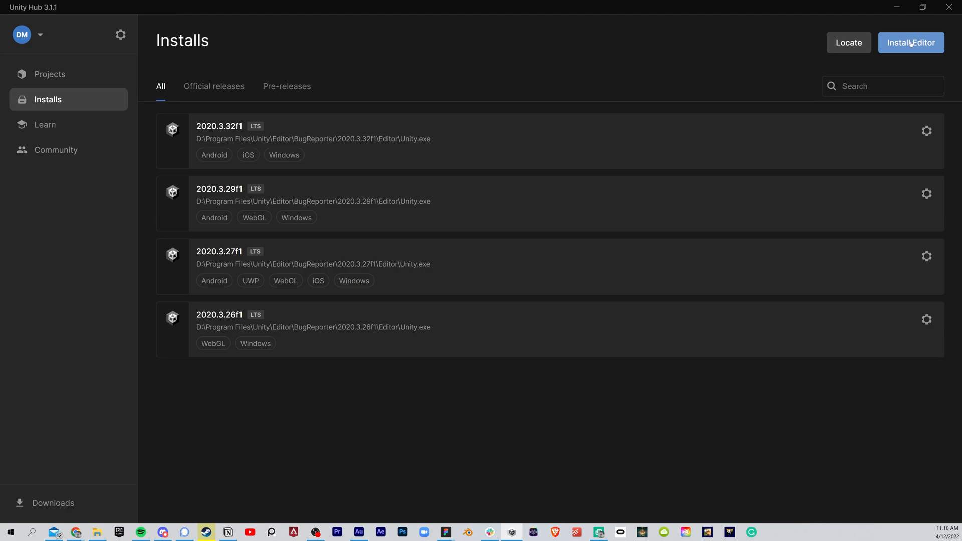
# - Install editor 2021.3.0f1 with Android, Windows (IL2CPP) and Mac (Mono) build support modules
pyautogui.click(911, 42)
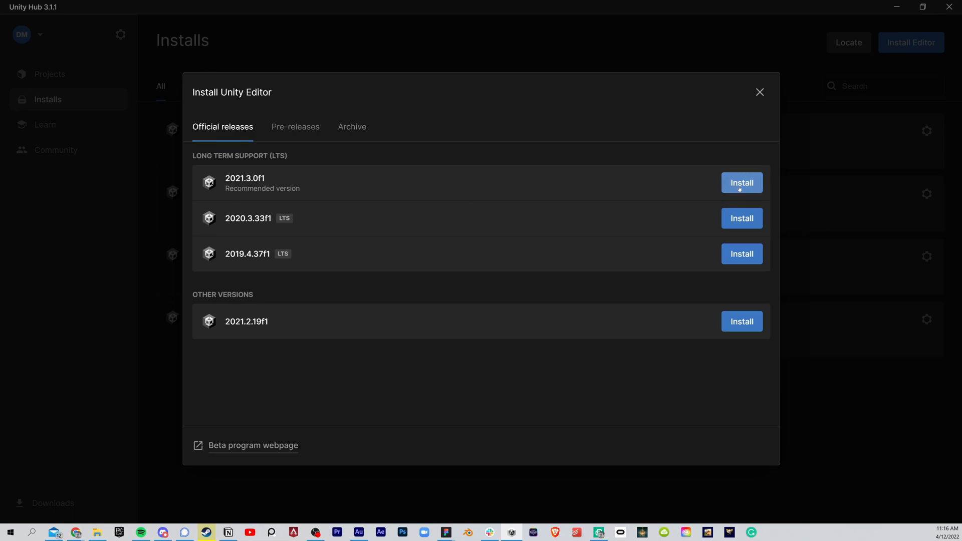
pyautogui.click(742, 183)
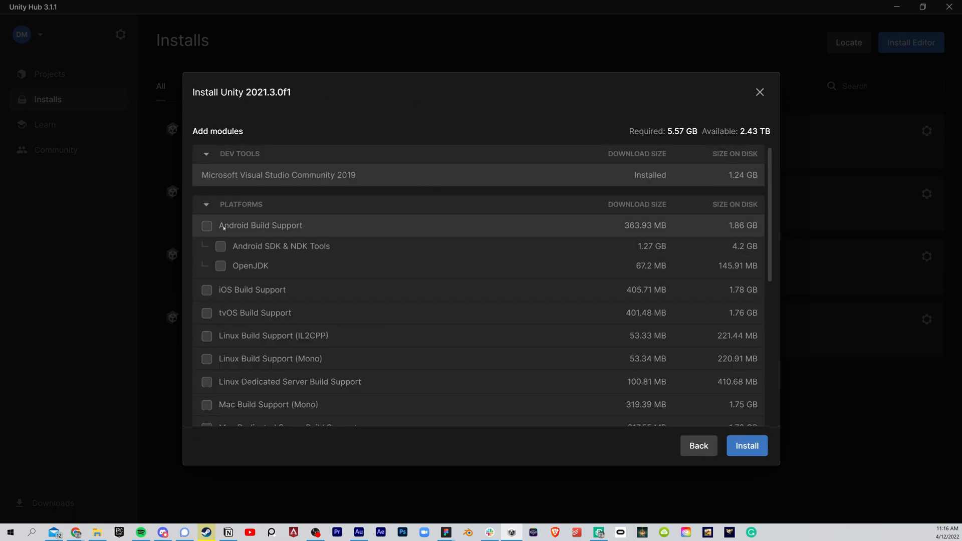
pyautogui.click(207, 225)
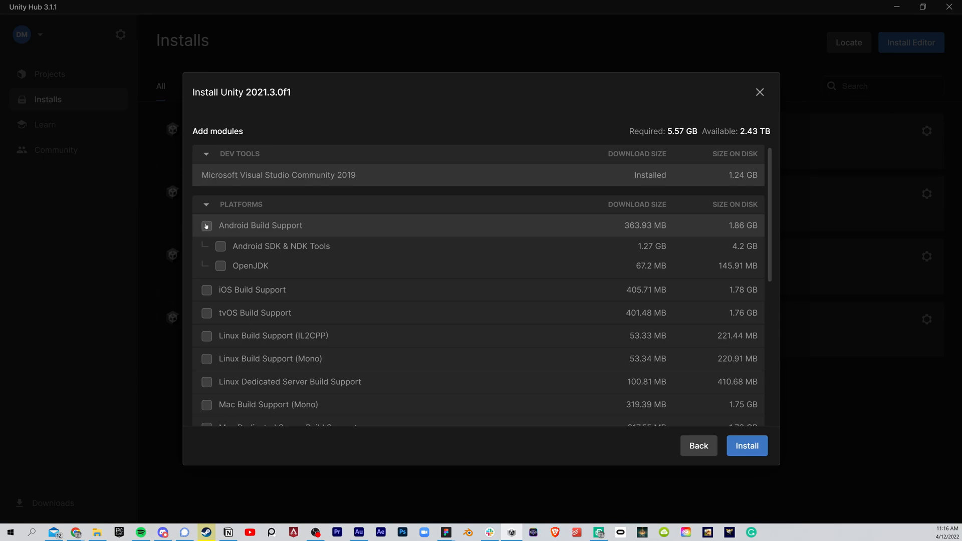
pyautogui.click(206, 225)
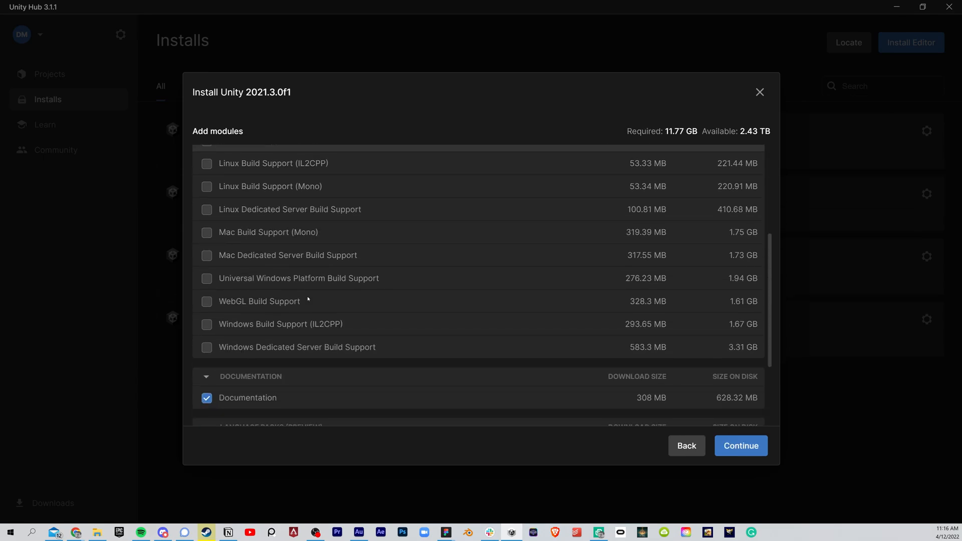
pyautogui.moveTo(202, 332)
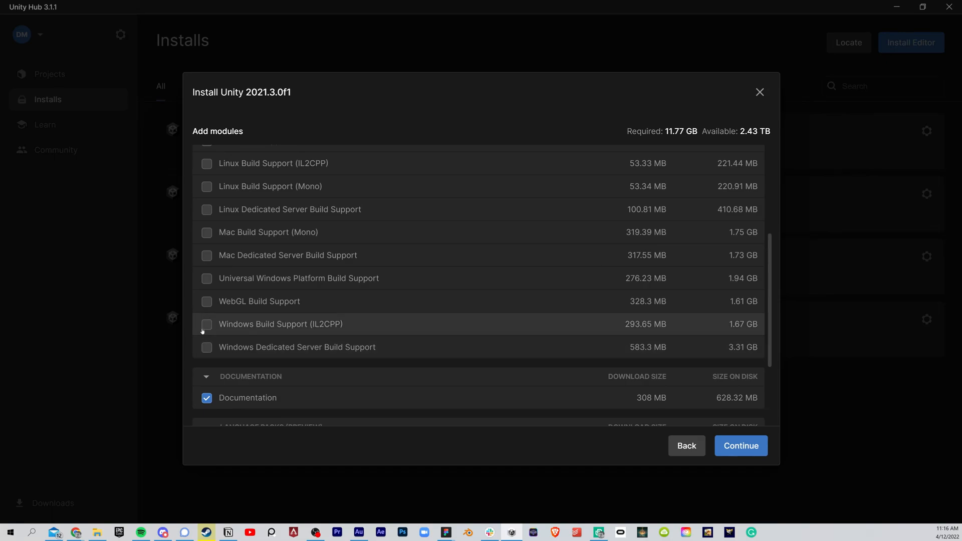
pyautogui.click(206, 324)
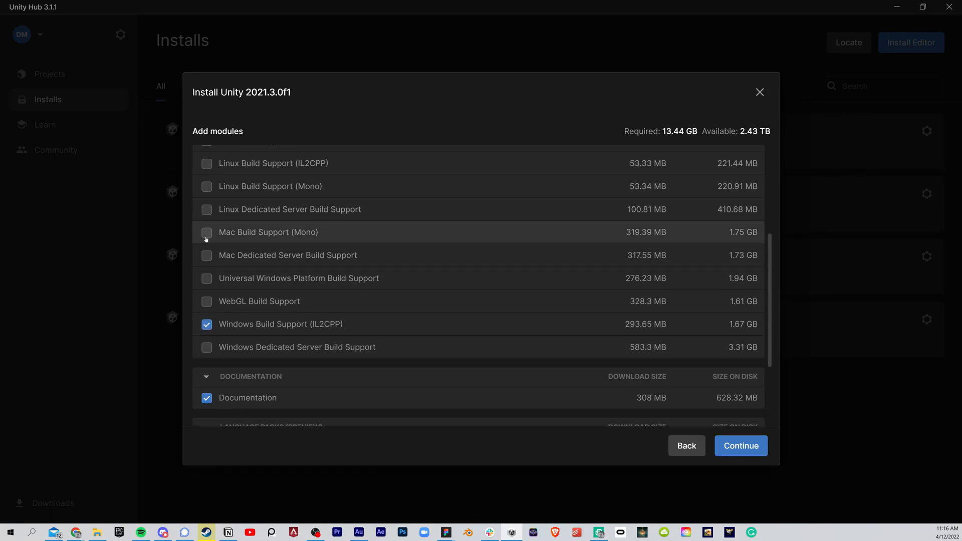
pyautogui.click(207, 232)
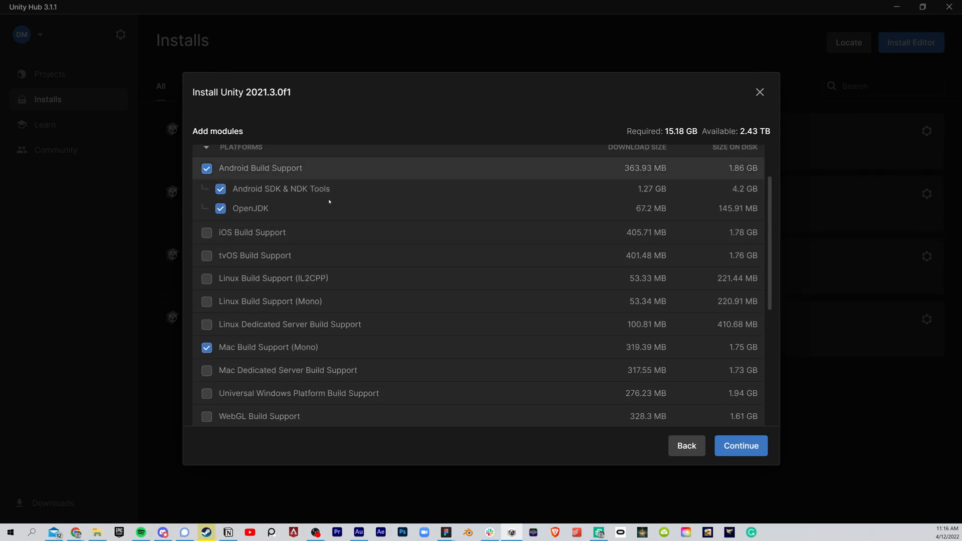
pyautogui.scroll(-3)
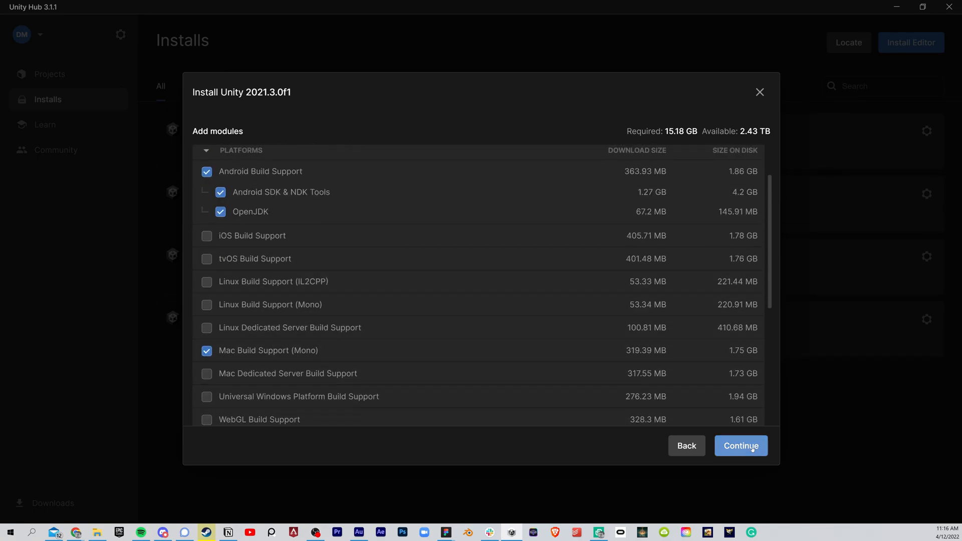
pyautogui.click(740, 446)
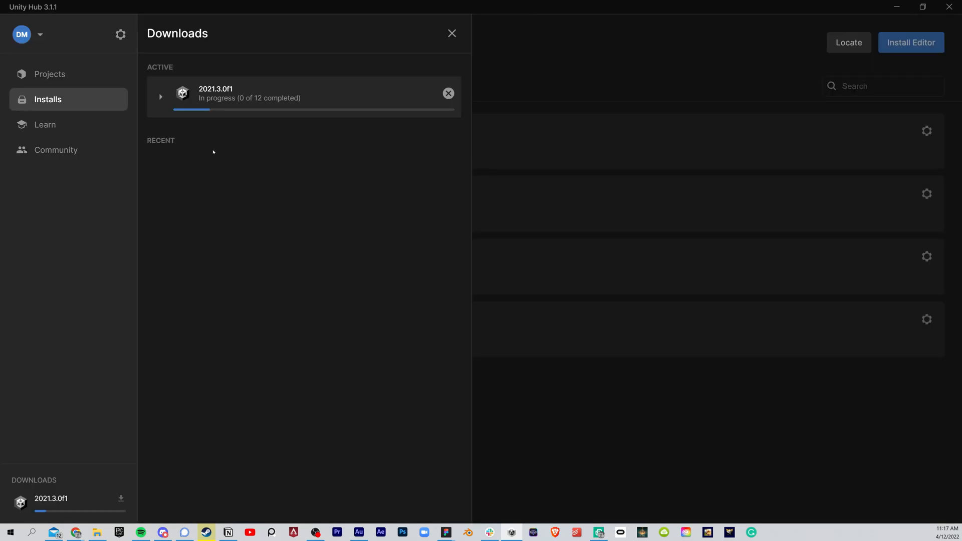
pyautogui.click(160, 97)
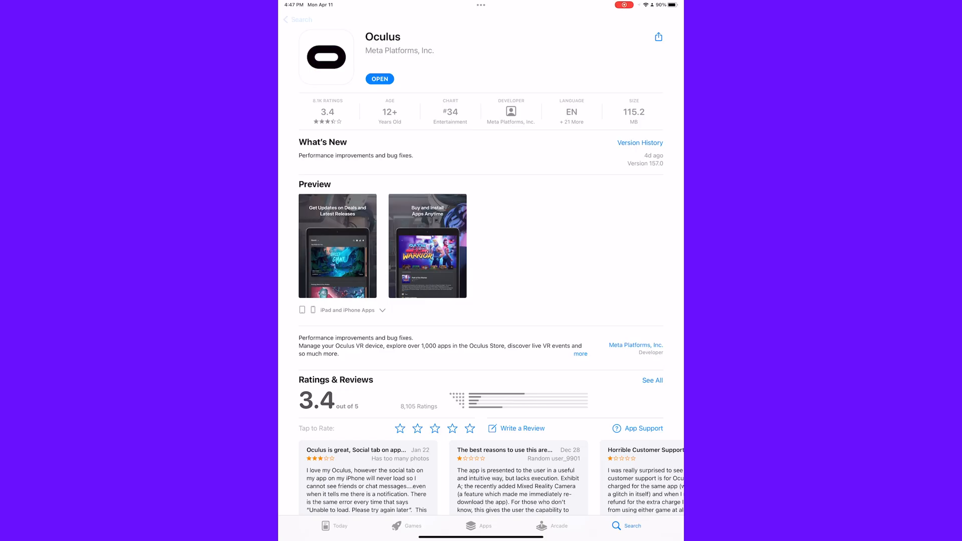
# - Launch the Oculus app from the App Store and view My Quest 2 under Devices
pyautogui.click(301, 19)
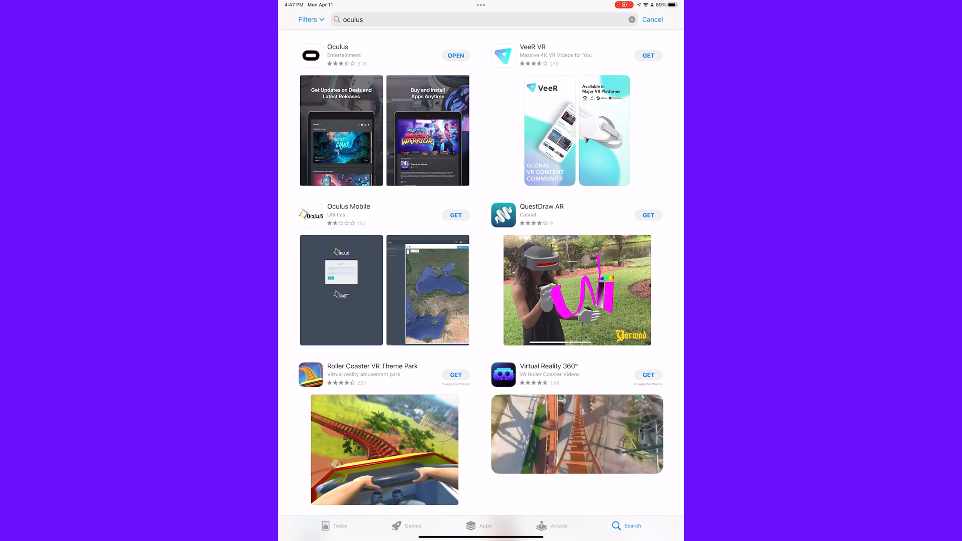
pyautogui.click(338, 55)
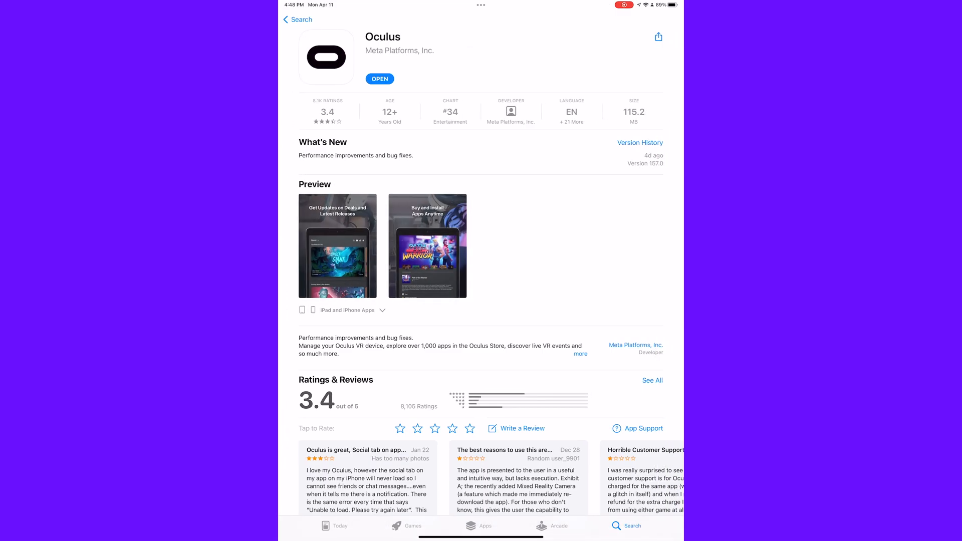
pyautogui.click(379, 78)
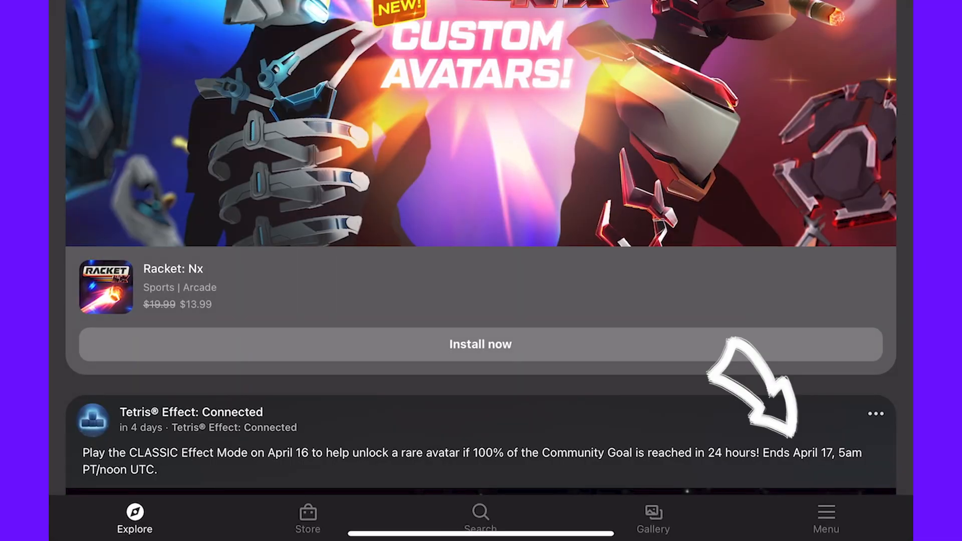
pyautogui.click(826, 519)
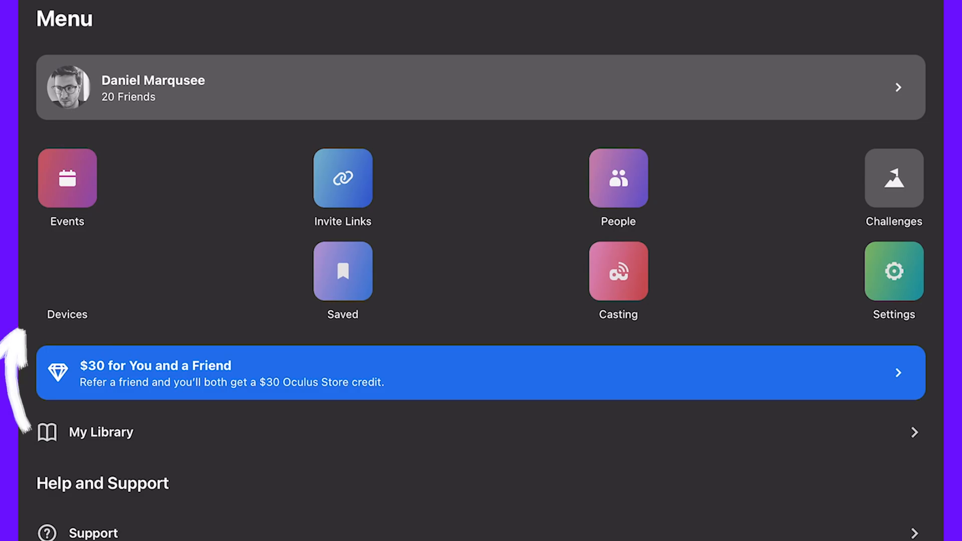
pyautogui.click(67, 178)
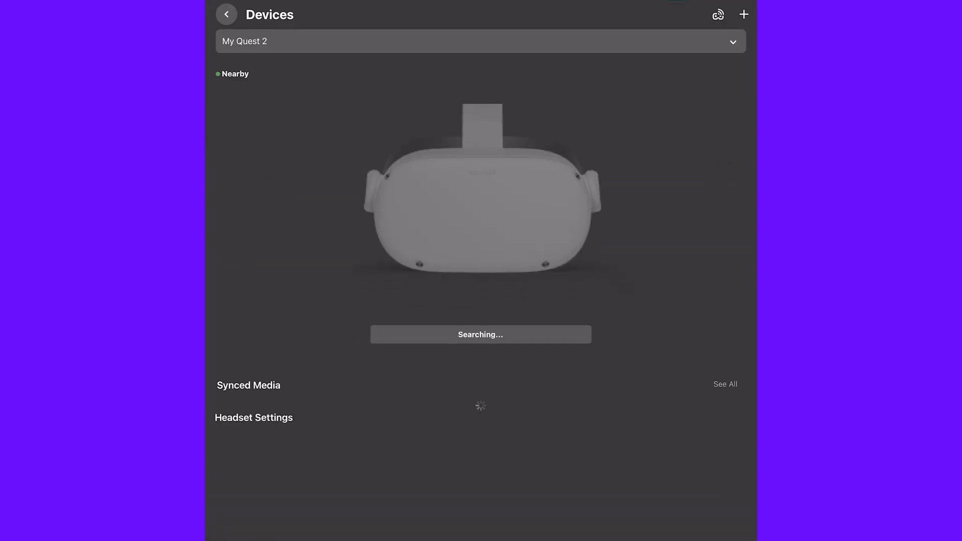
pyautogui.scroll(-3)
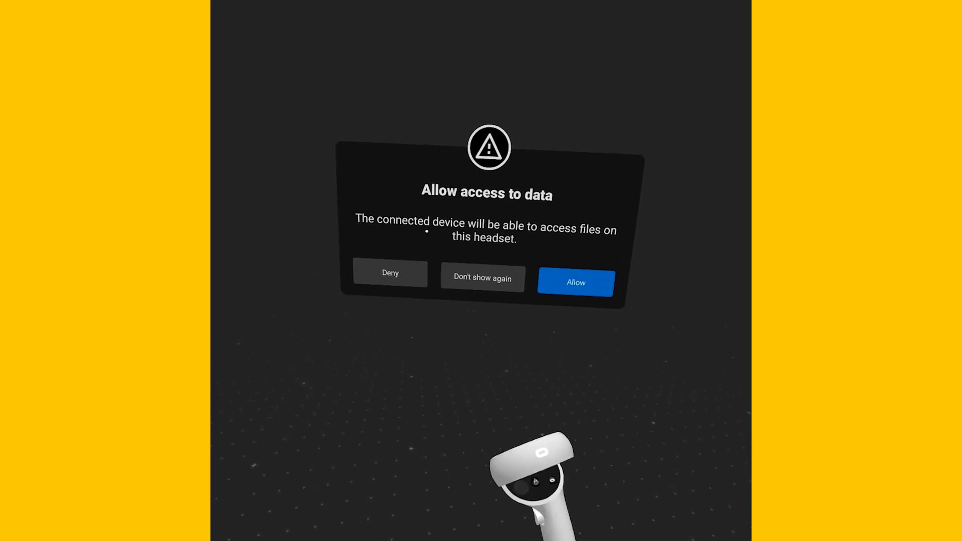
# - Allow the computer to access headset data, then close Unity Hub's finished Downloads list
pyautogui.click(575, 282)
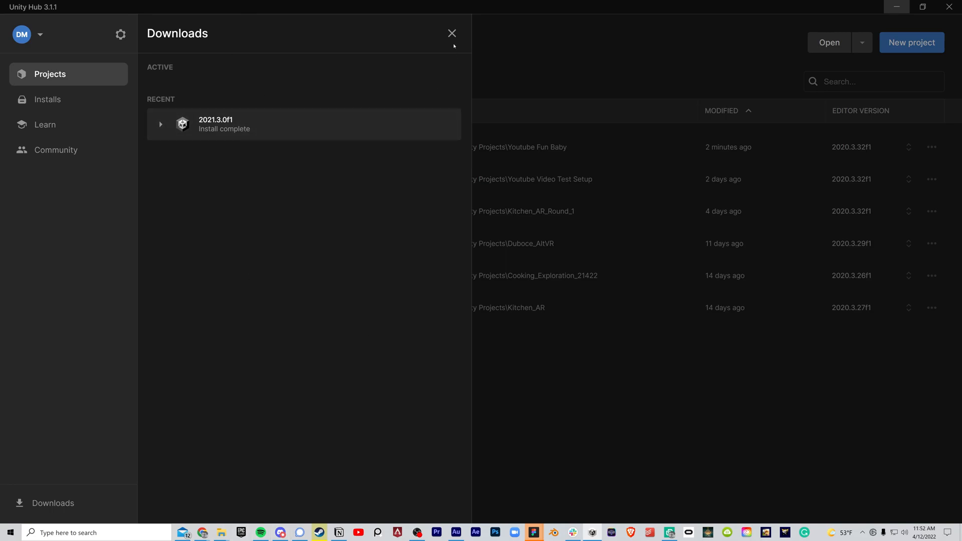
pyautogui.click(452, 34)
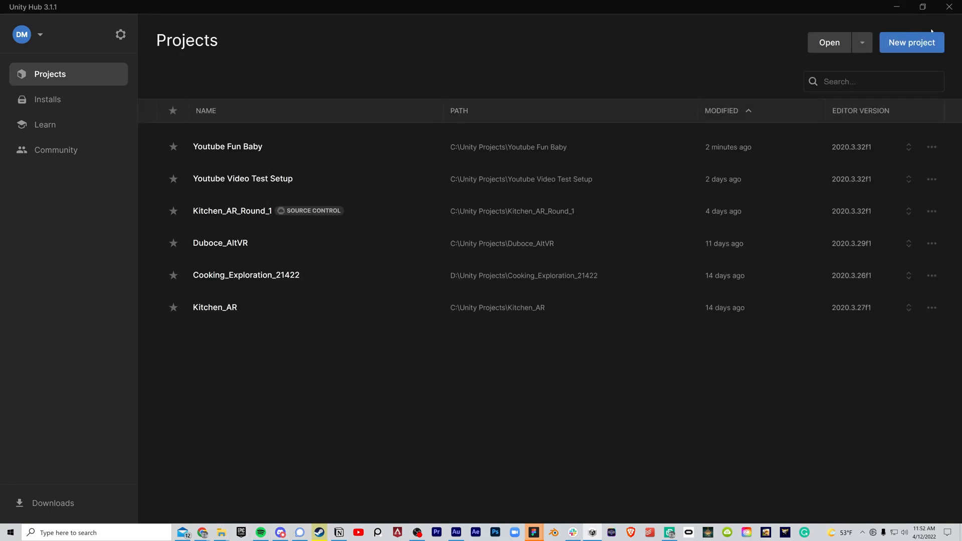
# - Start a 3D Sample Scene (URP) project and rename it to Tutorial
pyautogui.click(911, 42)
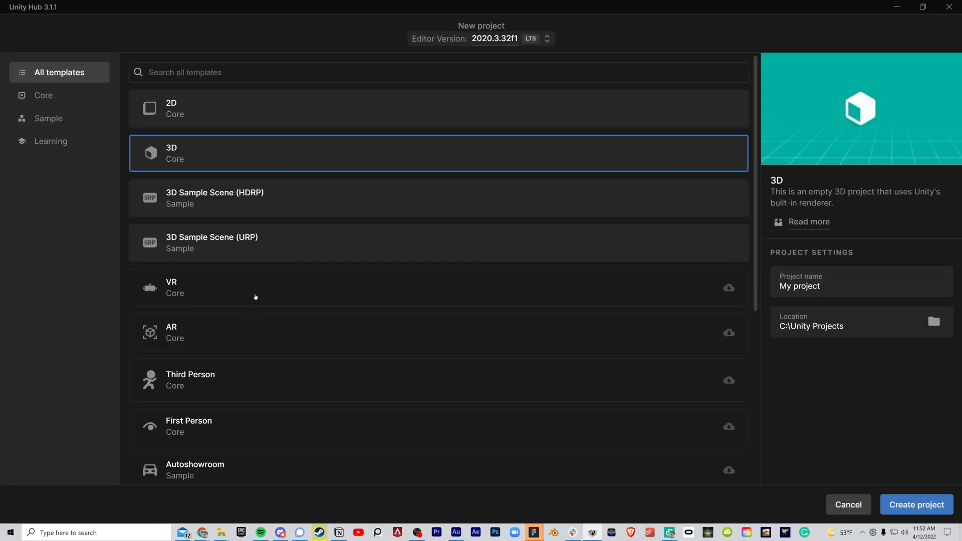
pyautogui.moveTo(198, 297)
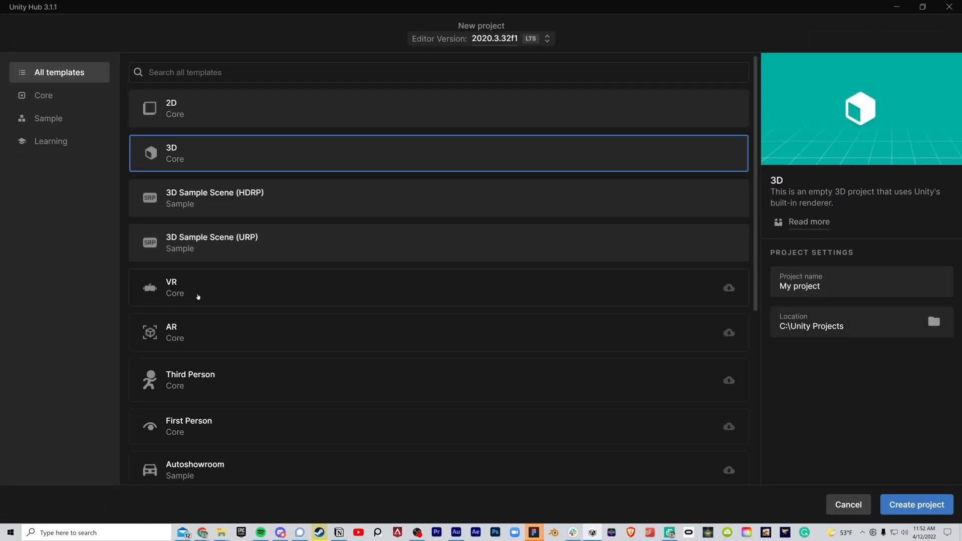
pyautogui.moveTo(255, 247)
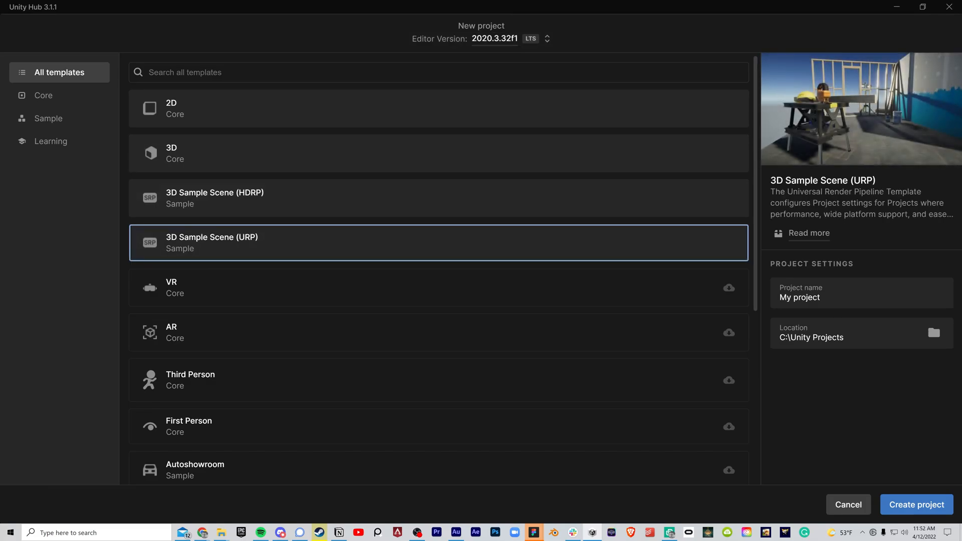
pyautogui.doubleClick(807, 298)
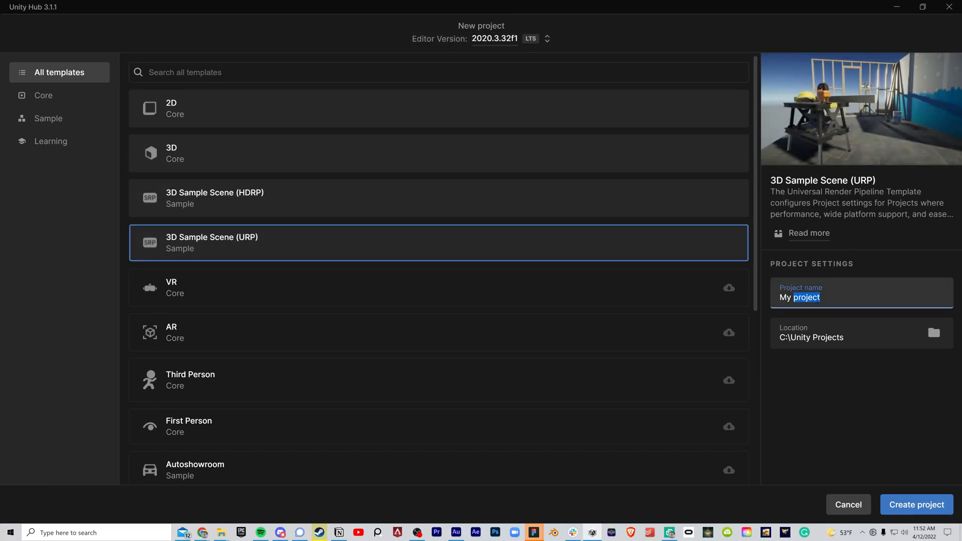
pyautogui.write('Tutorial')
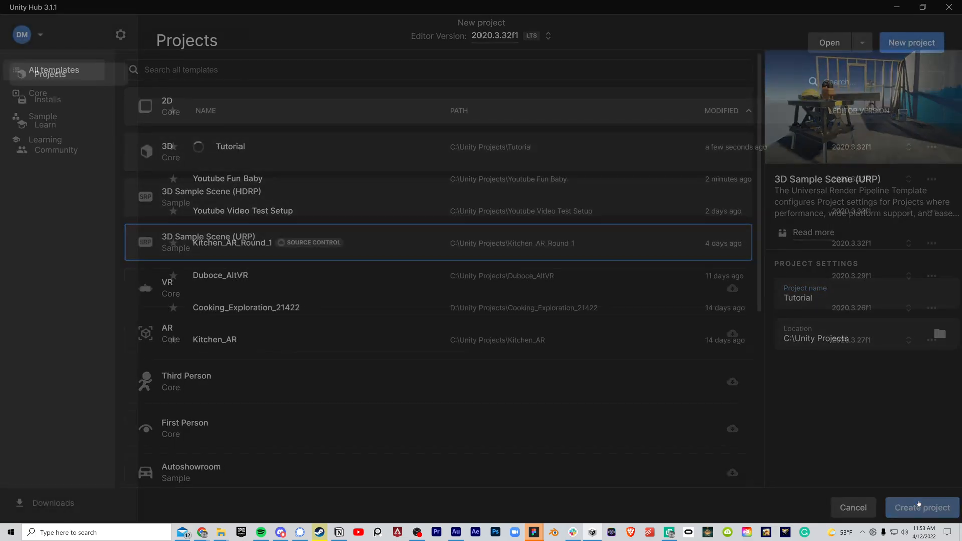
# - Let the Tutorial project load in the editor with SampleScene and its Readme displayed
pyautogui.click(922, 508)
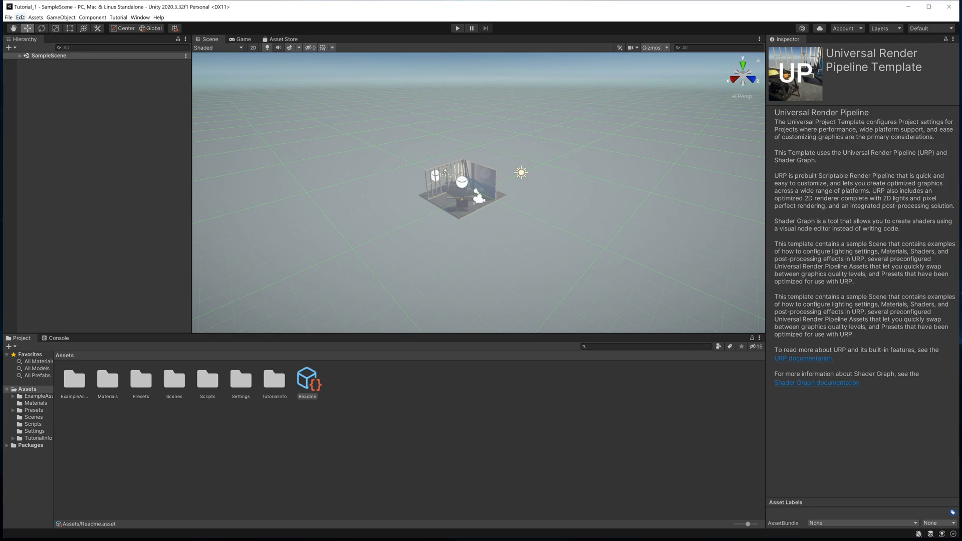
# - Install the XR Plug-in Management package from Edit > Project Settings
pyautogui.click(20, 17)
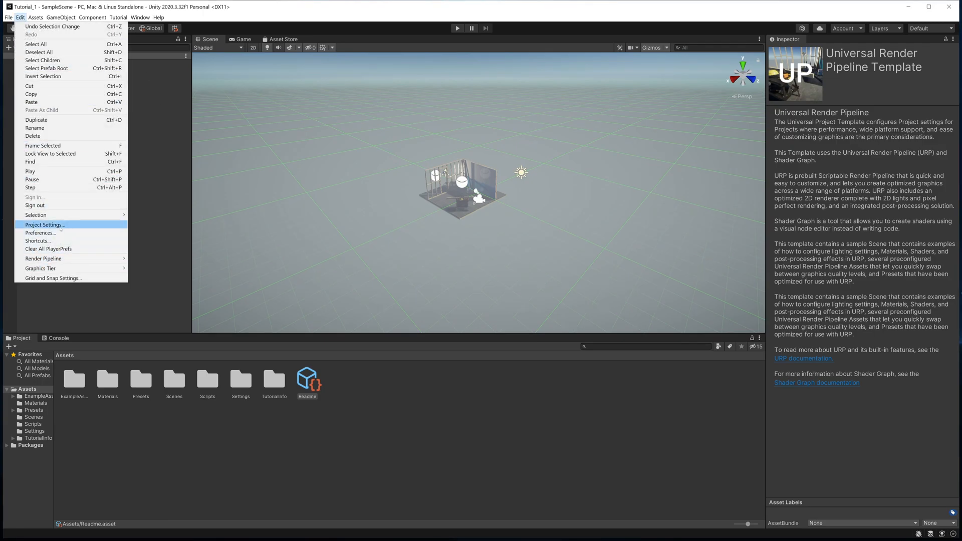
pyautogui.click(44, 224)
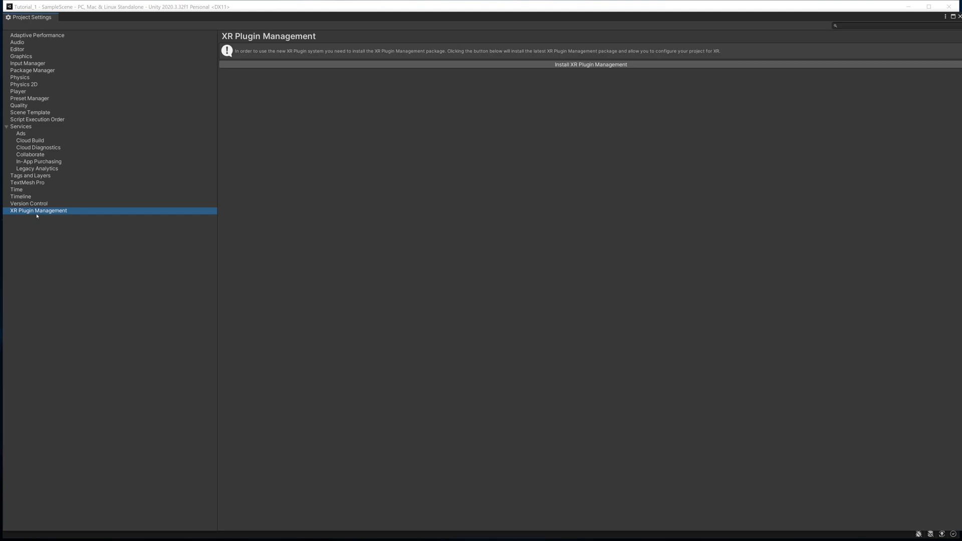
pyautogui.moveTo(424, 197)
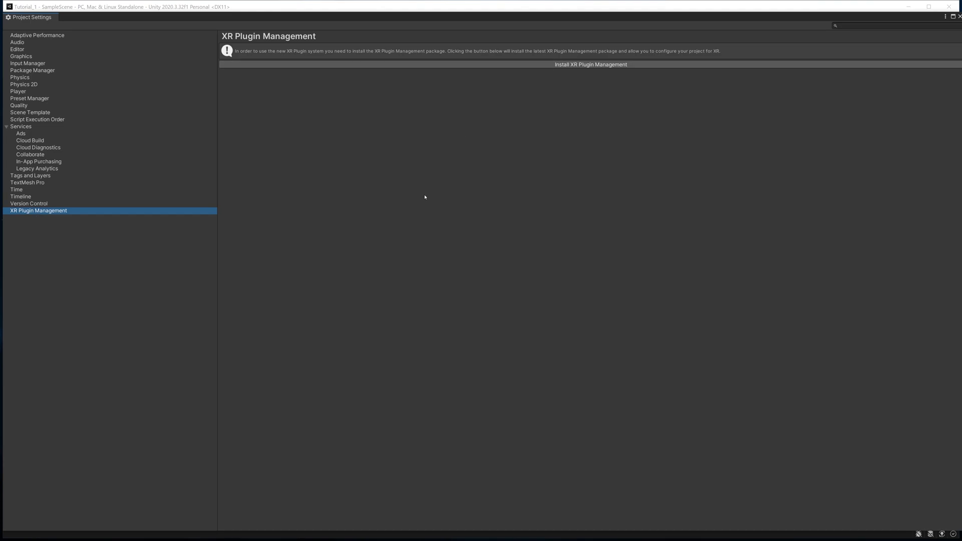
pyautogui.click(590, 64)
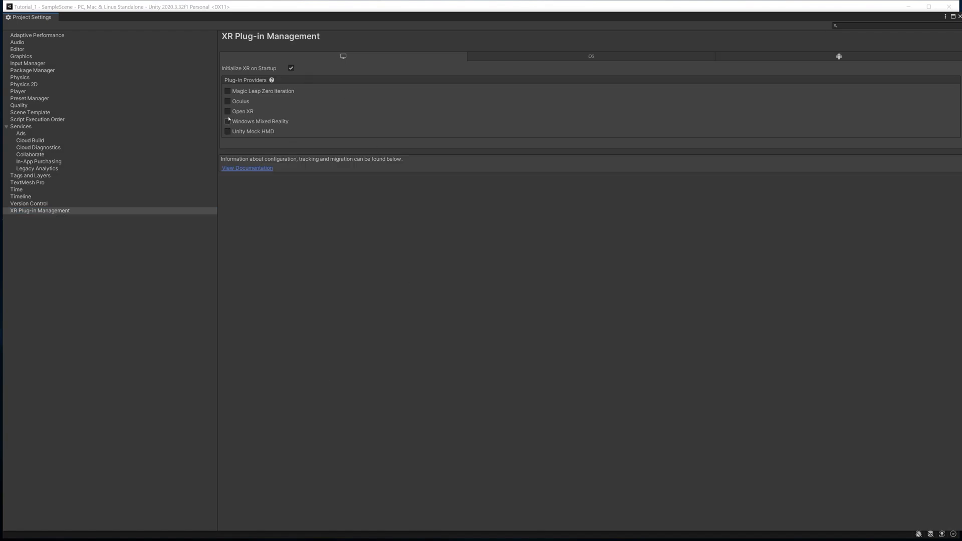
# - Tick OpenXR under Plug-in Providers and accept enabling the new input system backends
pyautogui.click(228, 112)
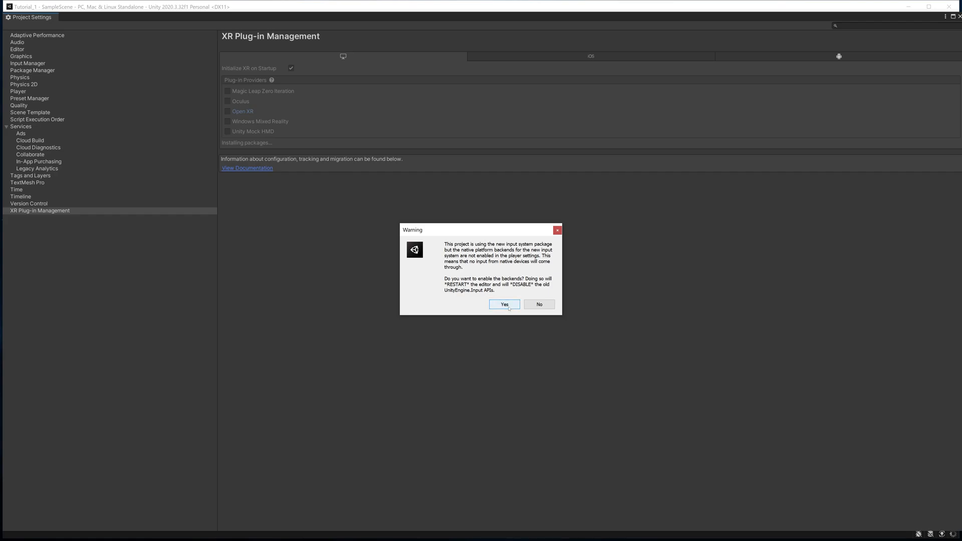
pyautogui.click(538, 305)
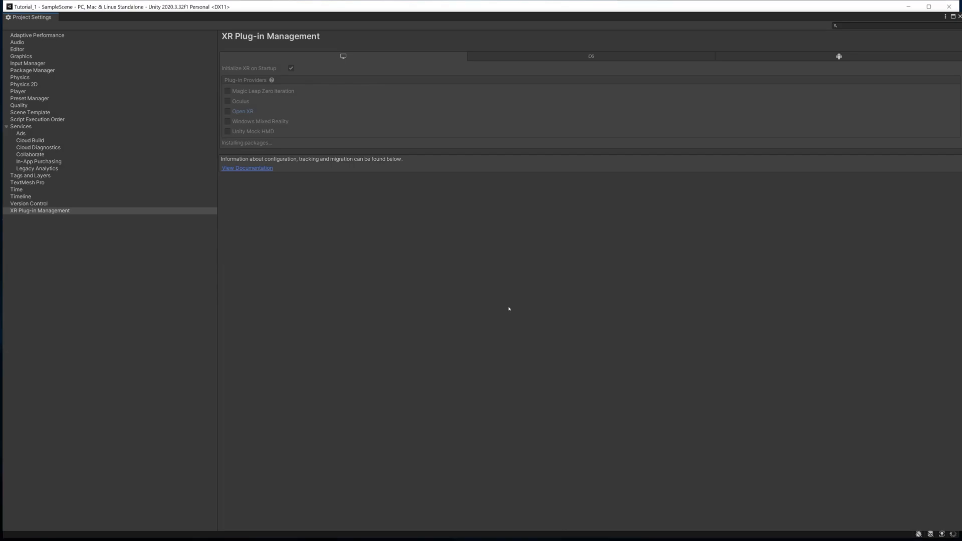
pyautogui.click(227, 113)
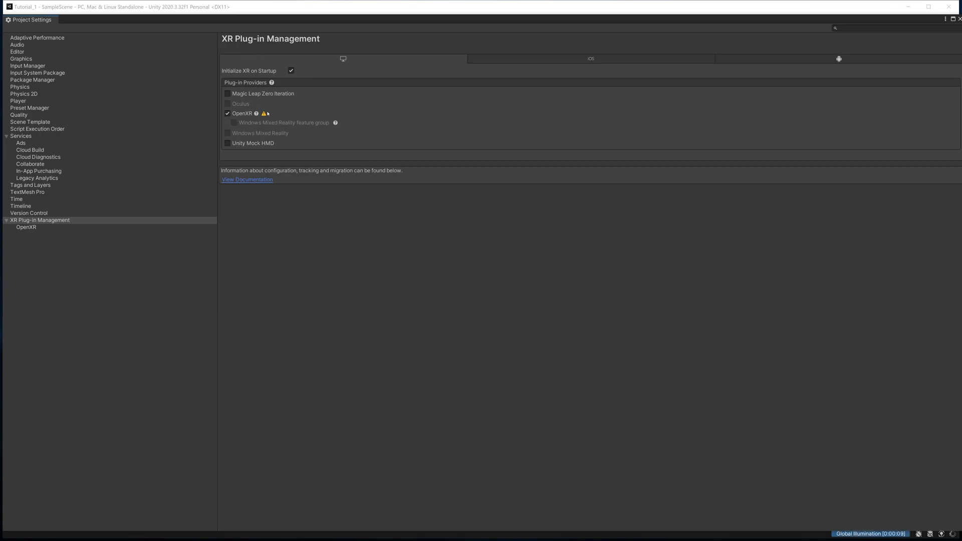
# - Add Oculus Touch and Valve Index controller profiles to OpenXR and fix the validation issue
pyautogui.click(263, 113)
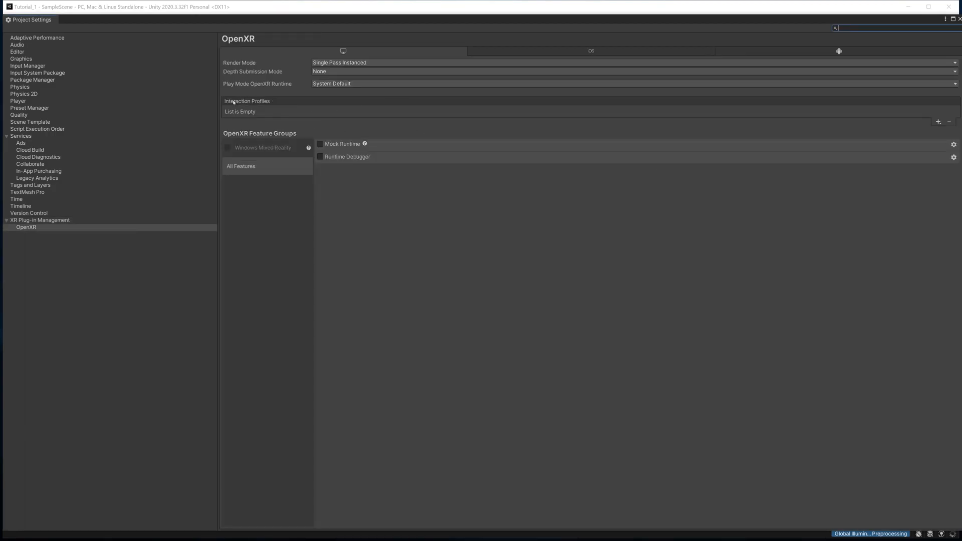
pyautogui.click(938, 121)
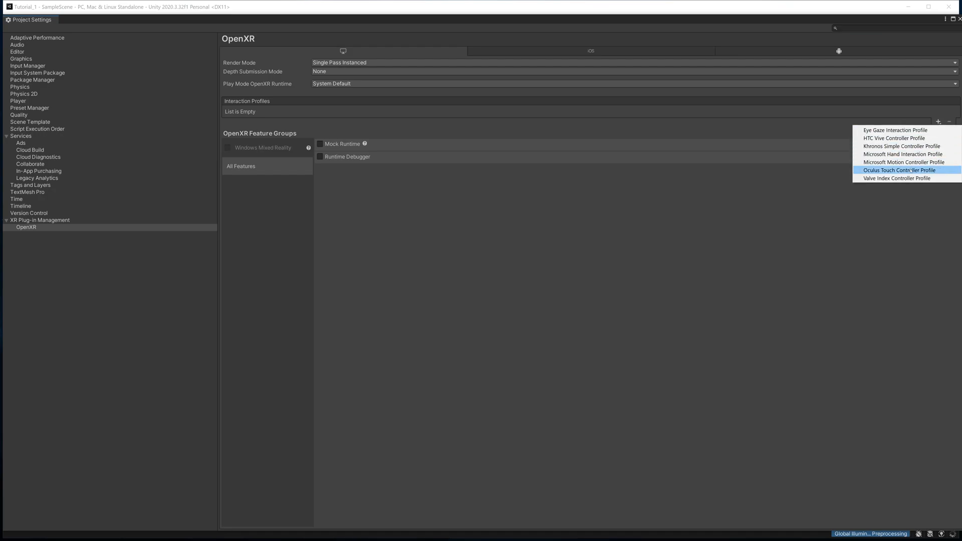
pyautogui.moveTo(889, 175)
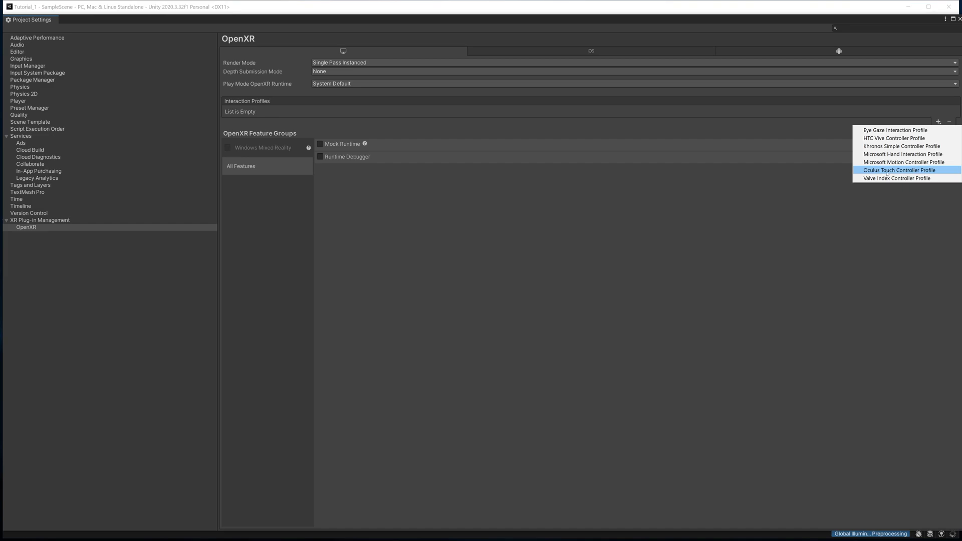
pyautogui.click(900, 170)
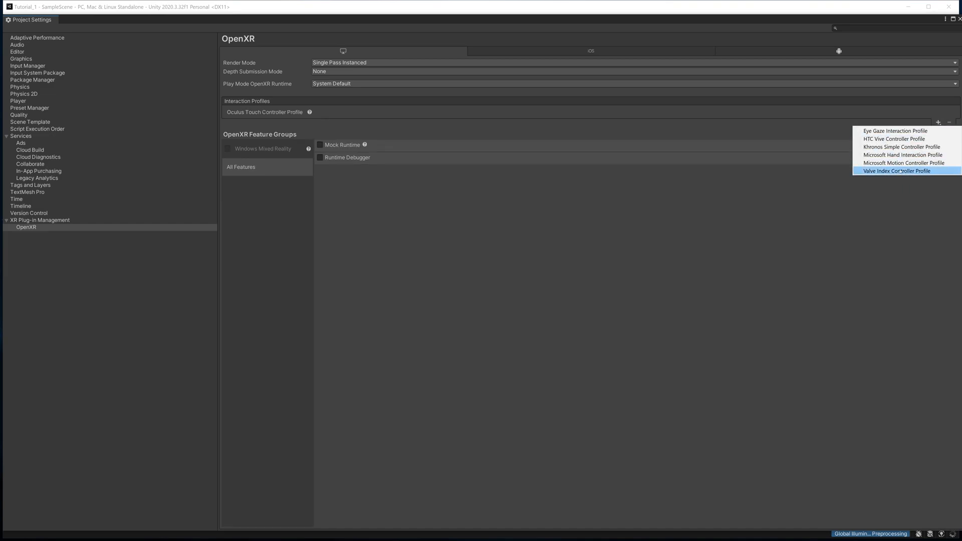
pyautogui.click(897, 170)
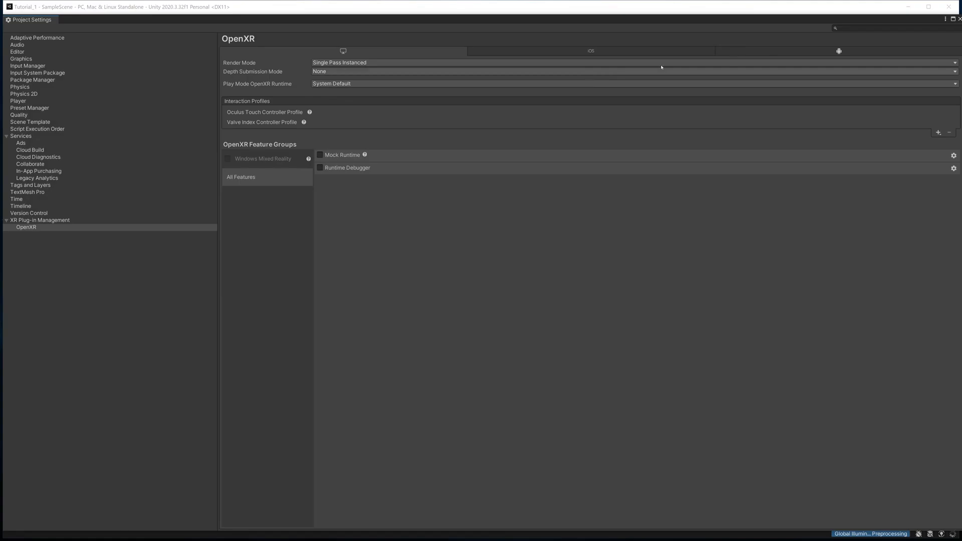
pyautogui.moveTo(301, 107)
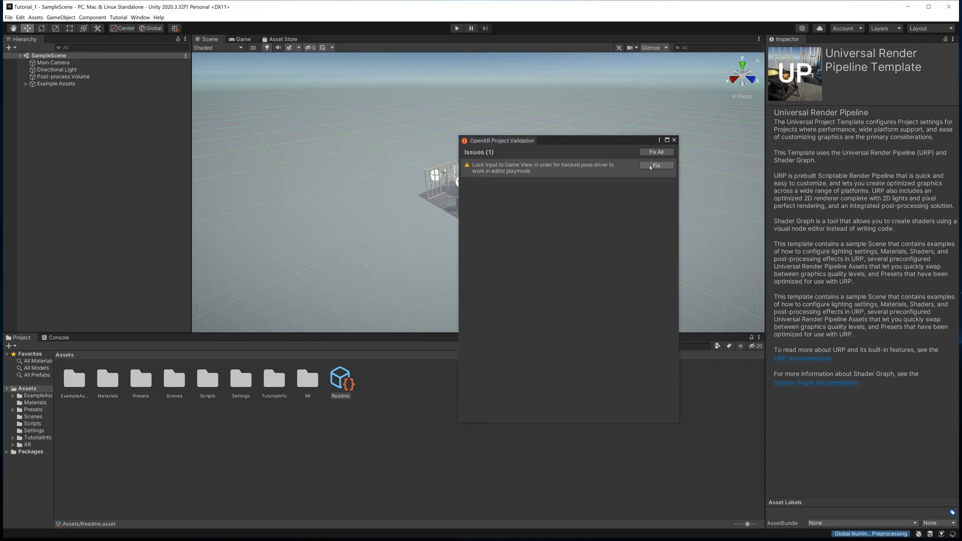
pyautogui.click(656, 165)
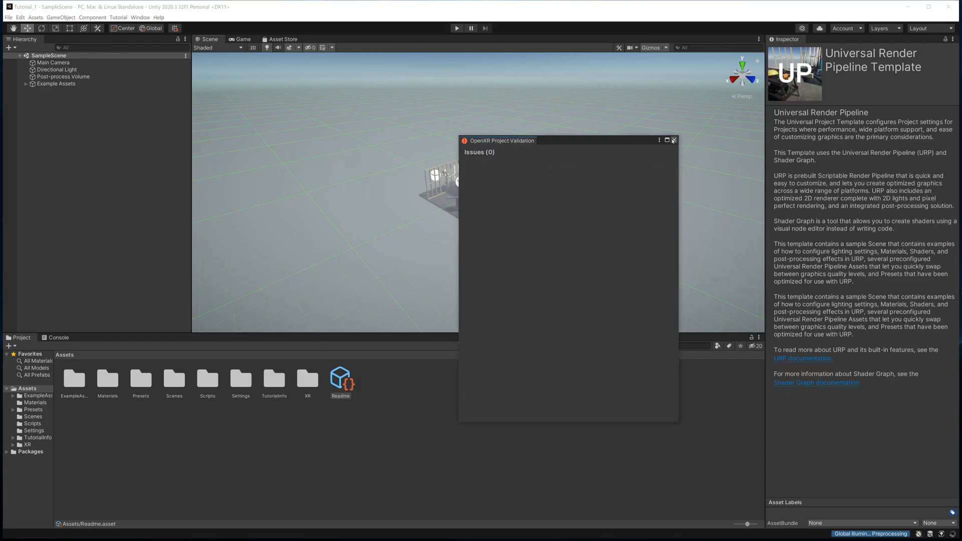
pyautogui.click(673, 140)
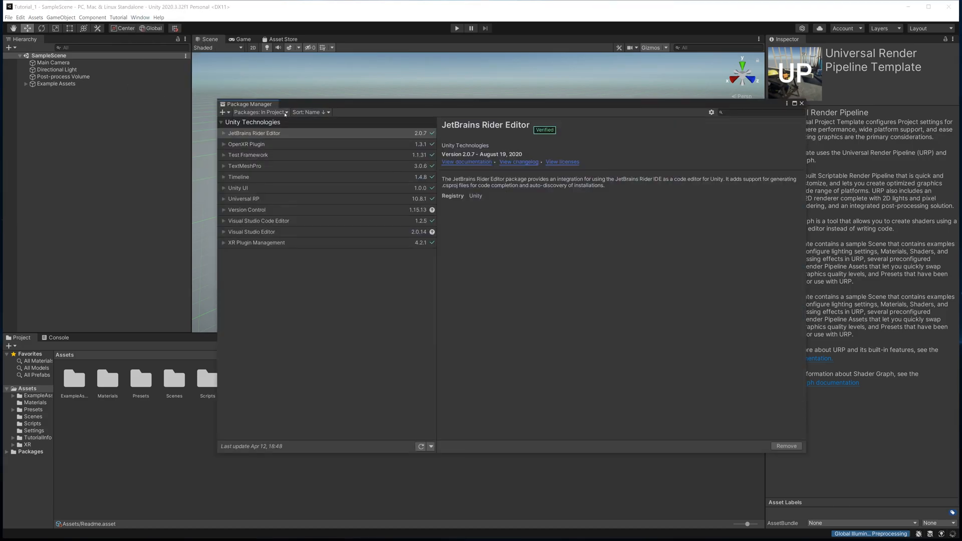
# - Install XR Interaction Toolkit 2.0.1 from the Unity Registry, dismiss the update prompt, and import Starter Assets
pyautogui.click(260, 113)
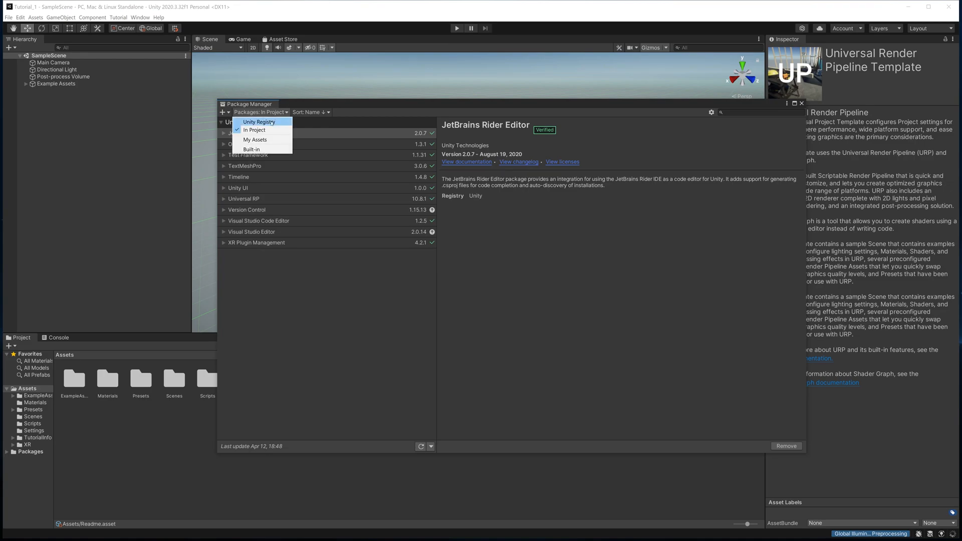
pyautogui.click(259, 122)
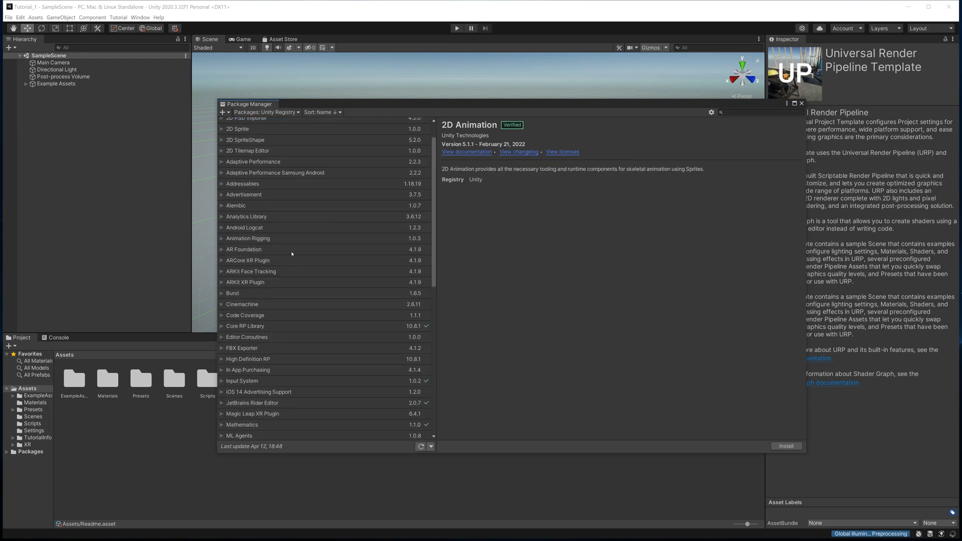
pyautogui.scroll(-3)
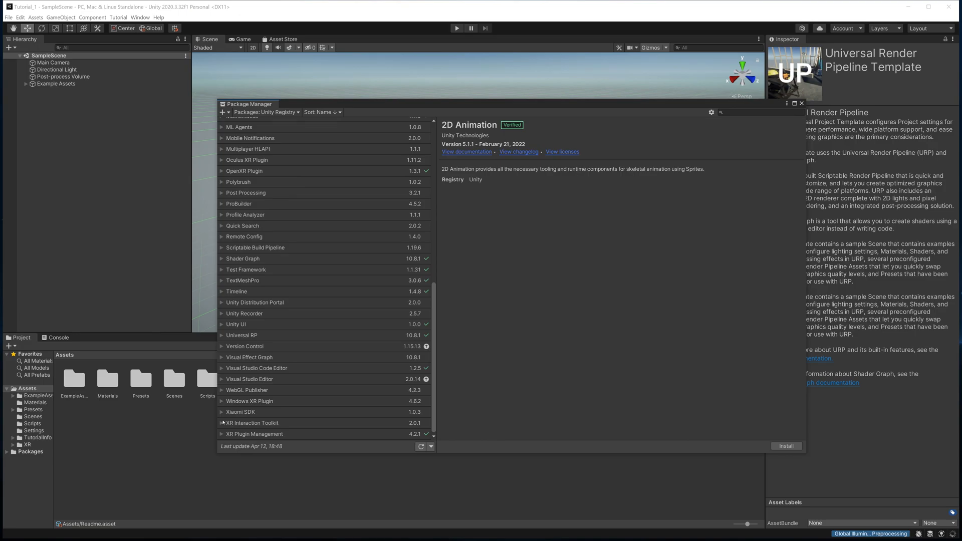
pyautogui.click(251, 423)
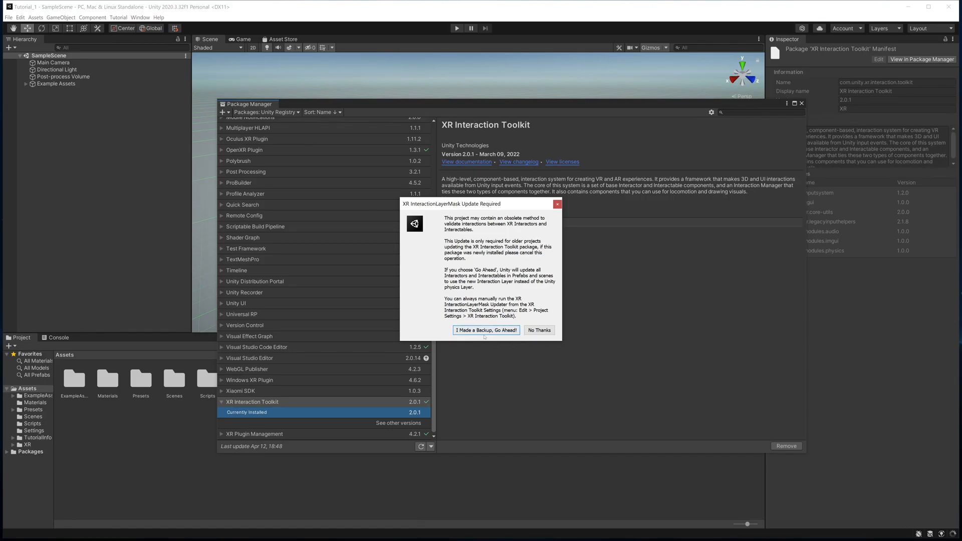
pyautogui.click(538, 330)
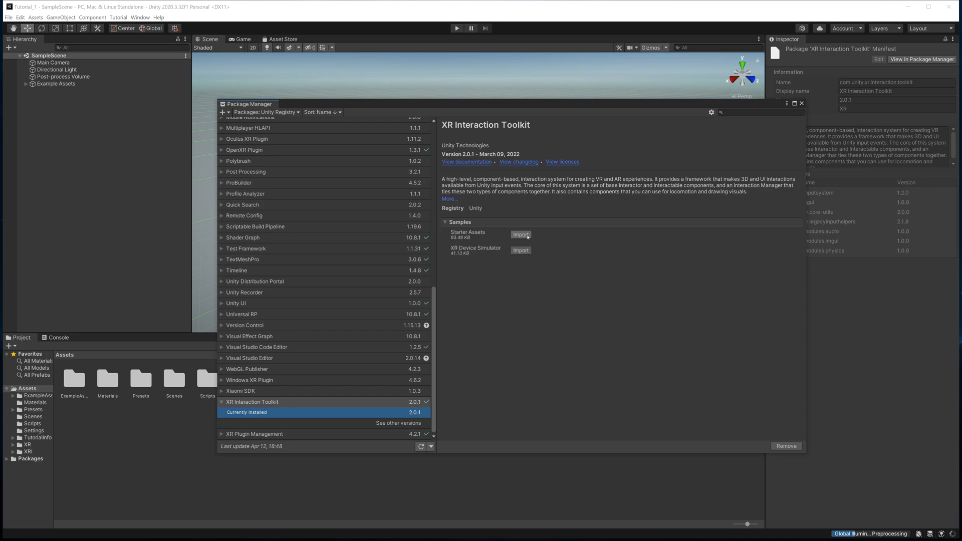
pyautogui.click(520, 234)
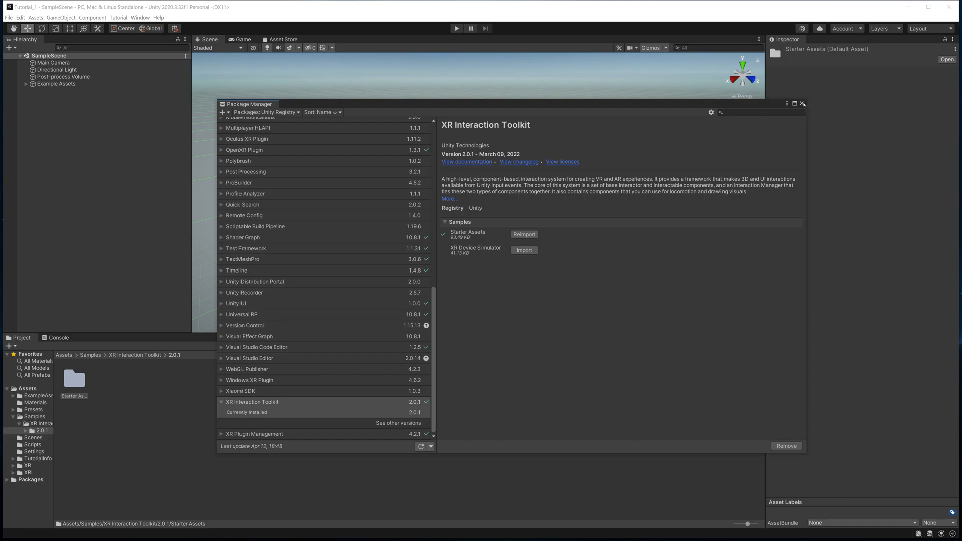
# - Close the Package Manager window to reveal the URP sample scene
pyautogui.click(802, 103)
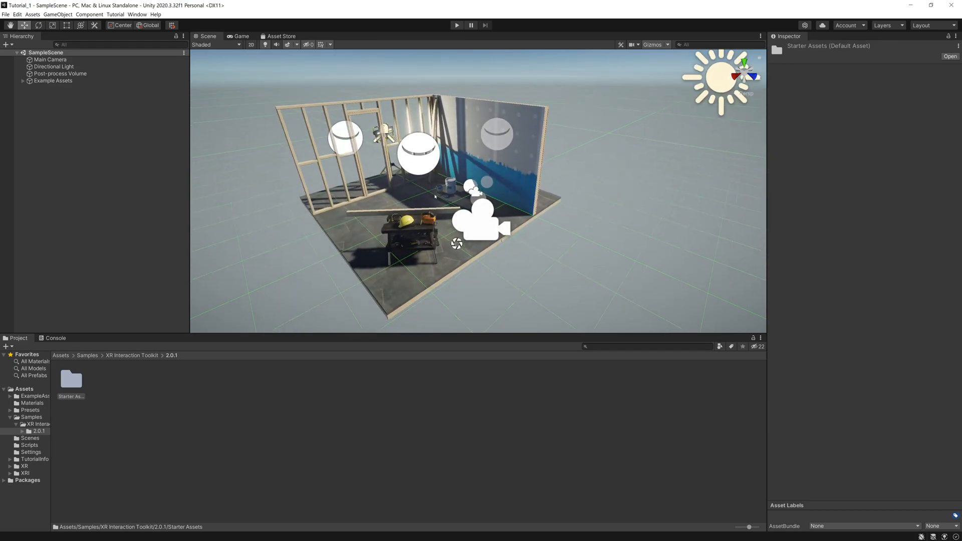
pyautogui.moveTo(432, 202)
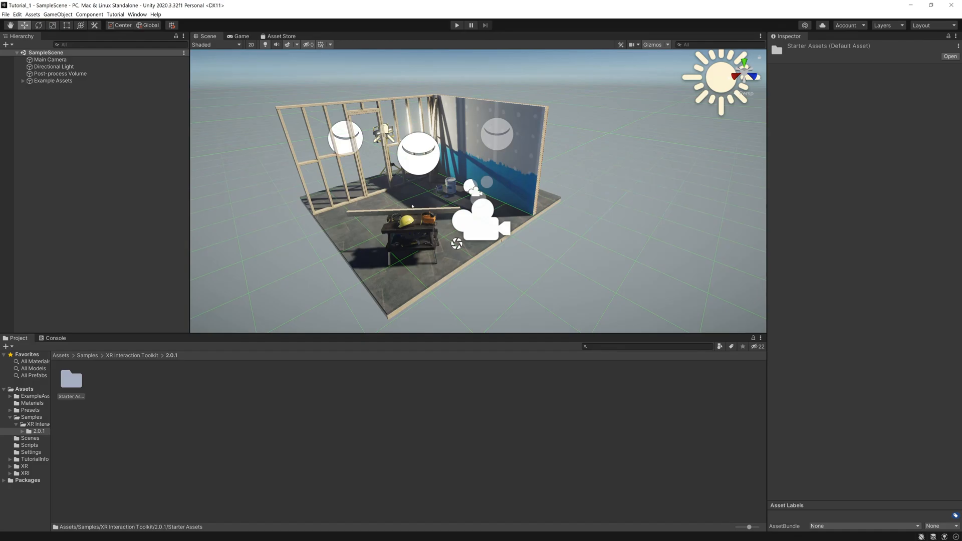
pyautogui.moveTo(410, 209)
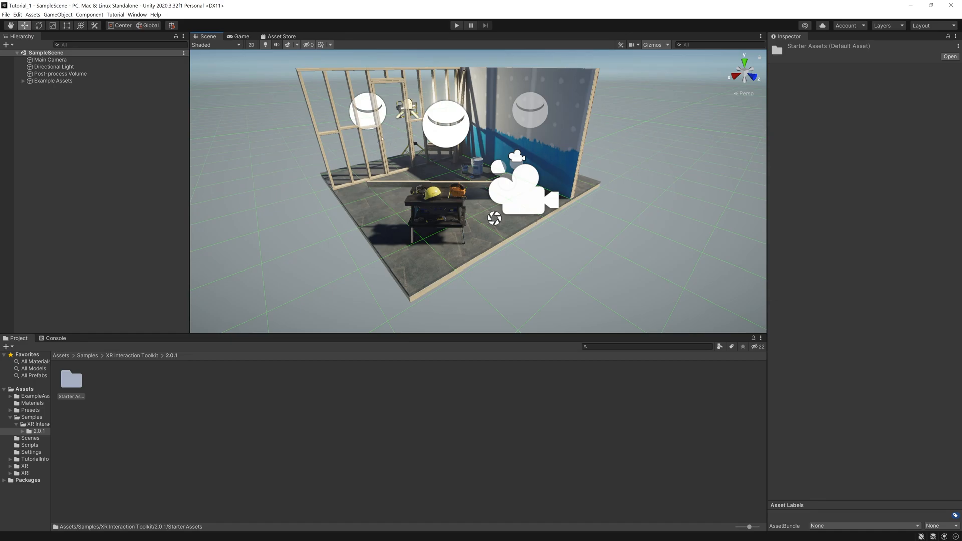
# - Browse the Example Assets Props and Paint Supplies, then add an XR Origin (Action-based) rig
pyautogui.click(46, 94)
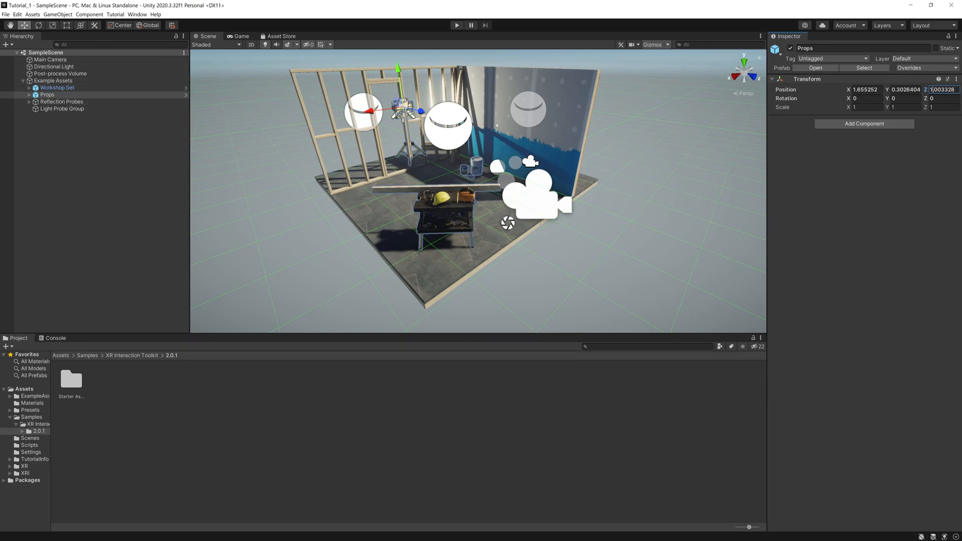
pyautogui.moveTo(339, 188)
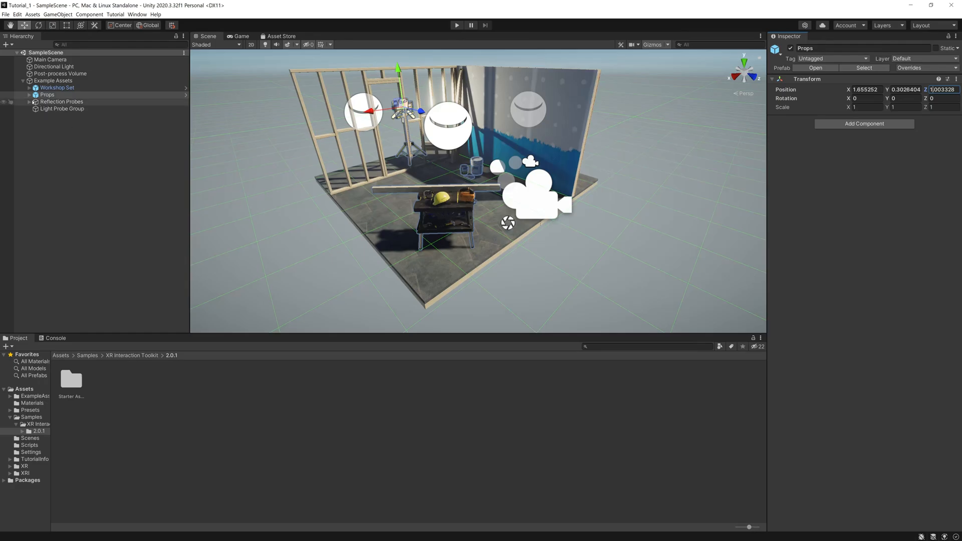
pyautogui.click(35, 95)
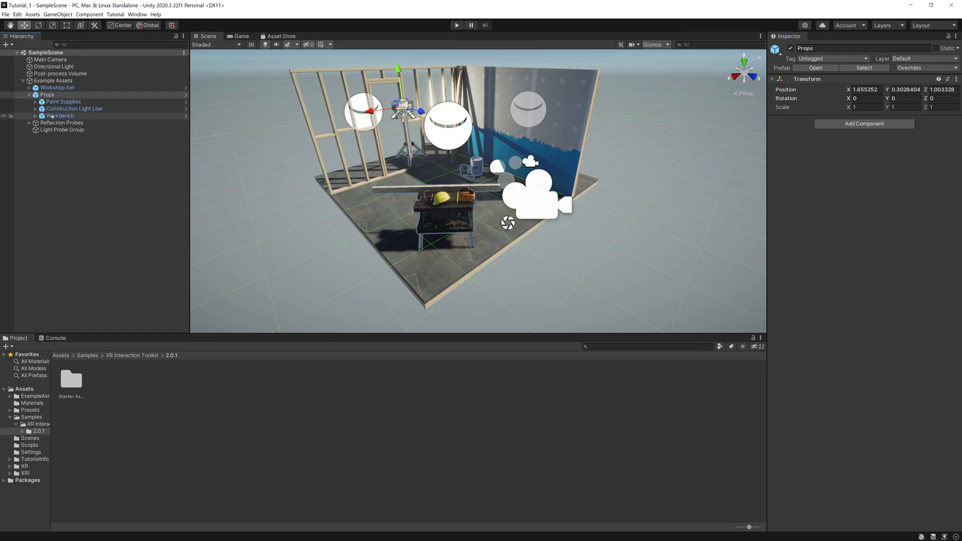
pyautogui.click(60, 116)
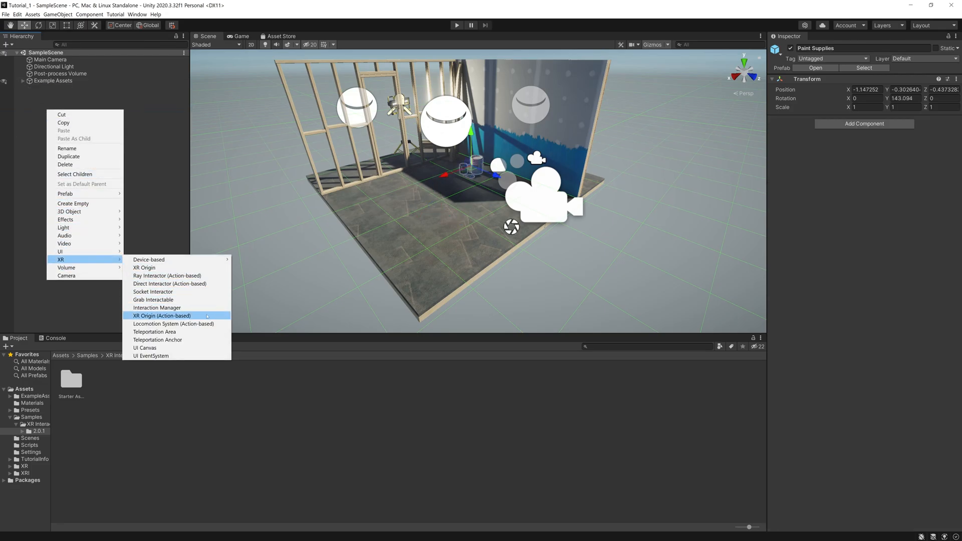
pyautogui.click(162, 315)
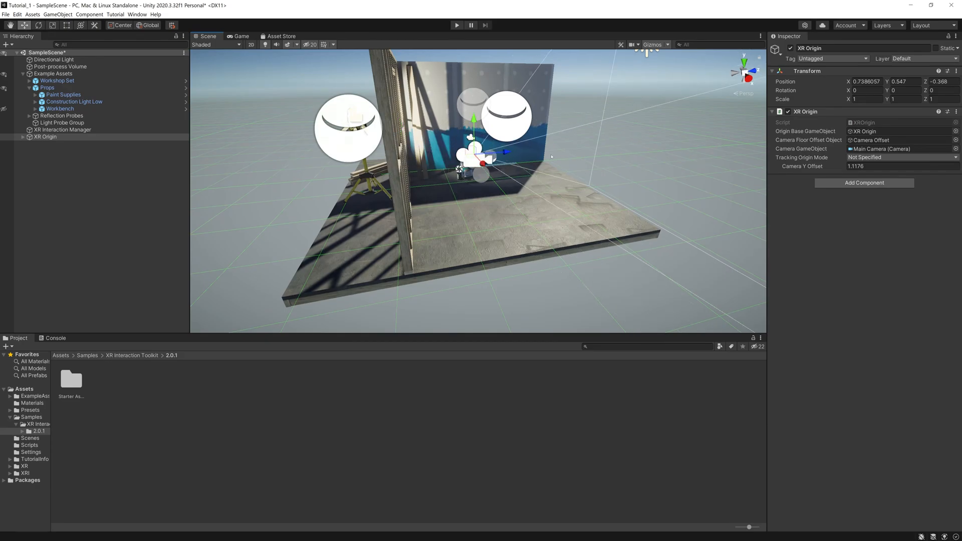
pyautogui.moveTo(567, 167)
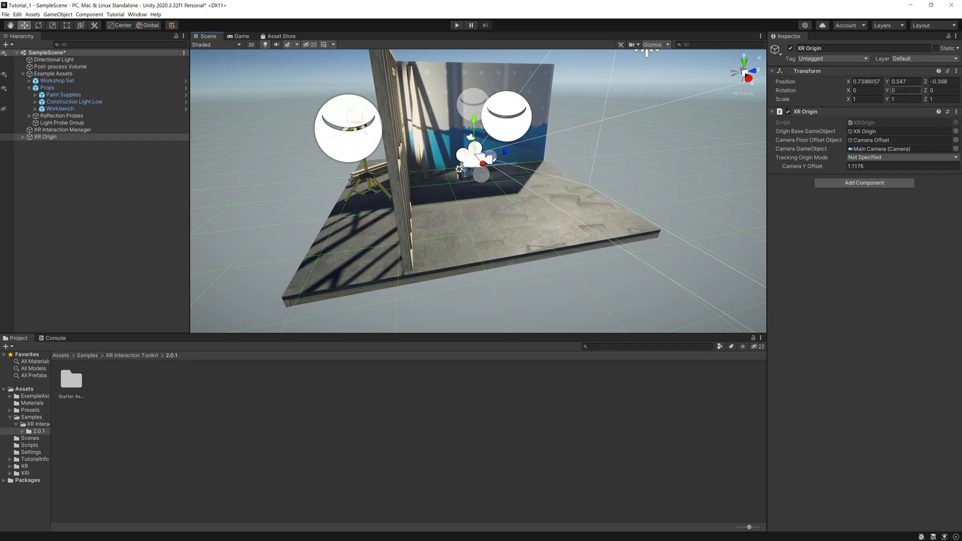
# - Start editing the XR Origin's Transform Rotation Y field in the Inspector
pyautogui.click(898, 90)
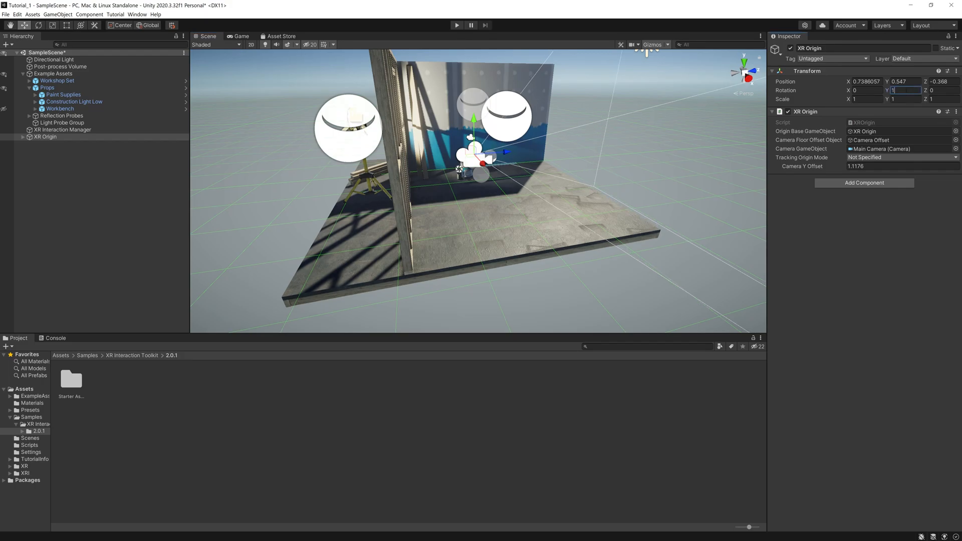
# - Set the XR Origin's Y rotation to 180 and expand its Camera Offset in the Hierarchy
pyautogui.write('180')
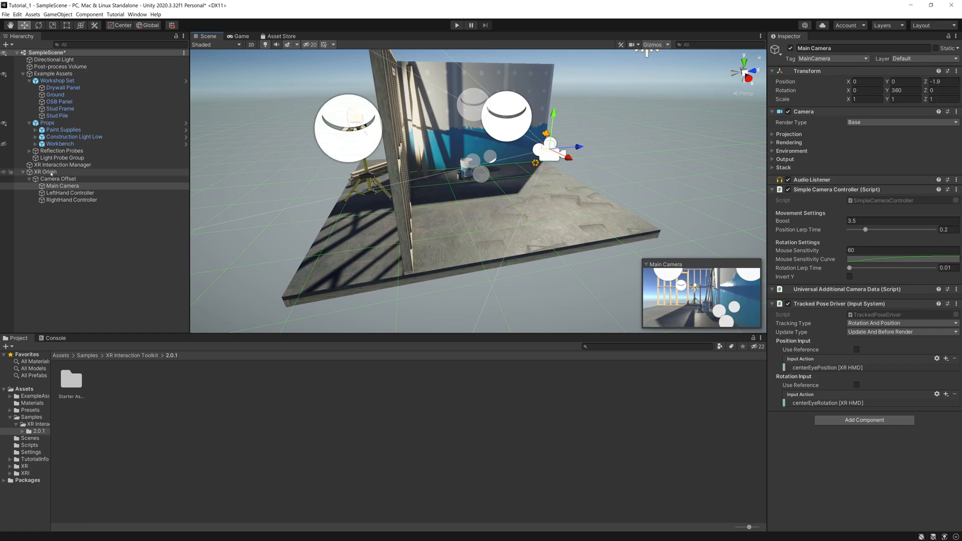
pyautogui.click(53, 73)
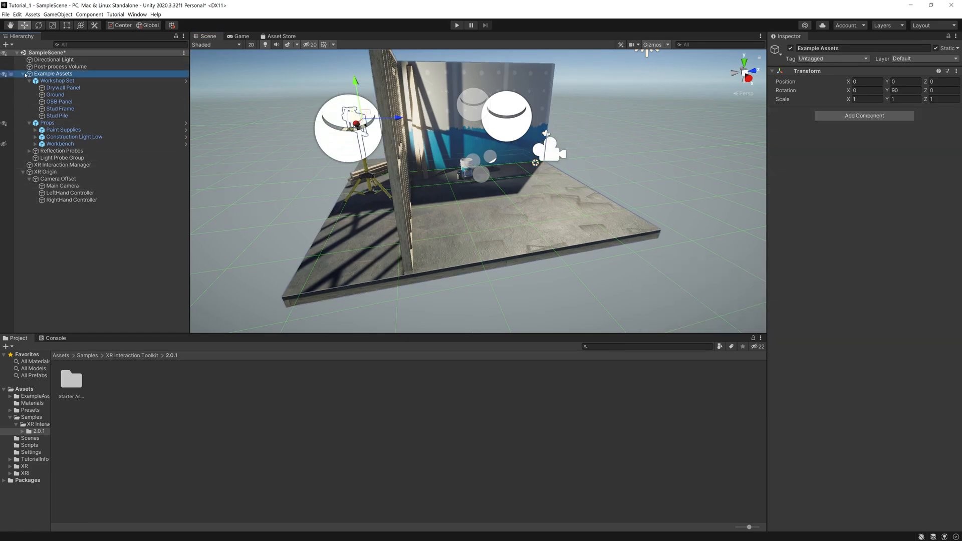
pyautogui.click(44, 87)
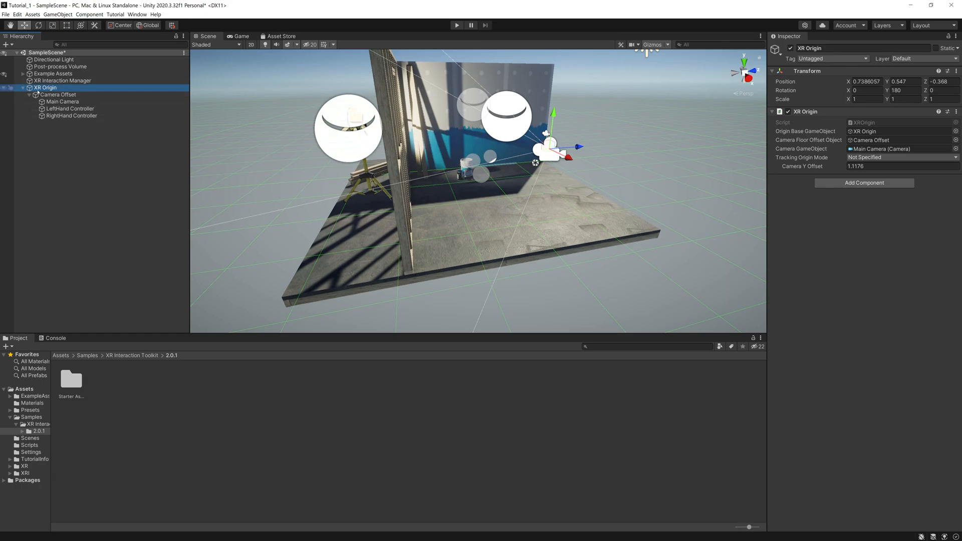
pyautogui.click(62, 101)
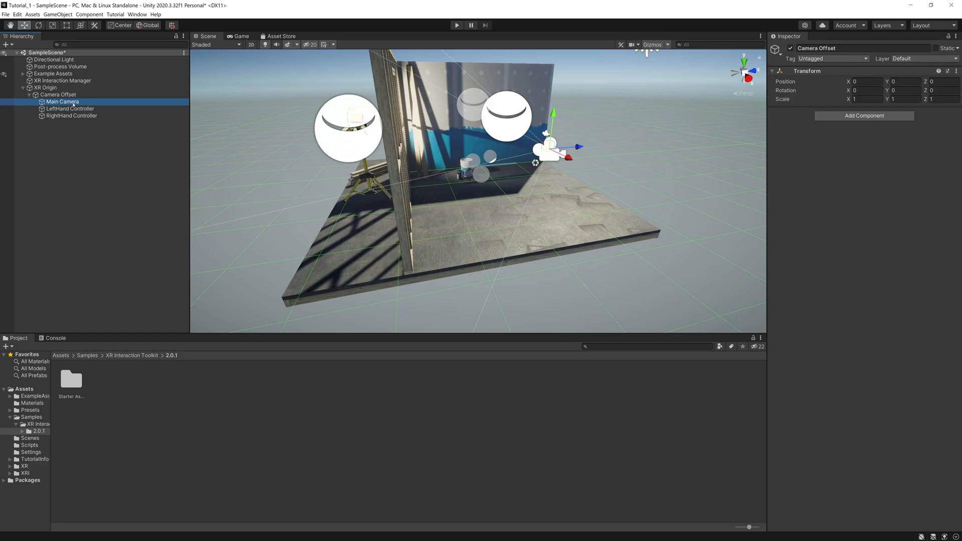
# - Inspect Main Camera and both hand controllers, move XR Origin to 1.81, 0.547, -0.959, and enter play mode
pyautogui.click(63, 101)
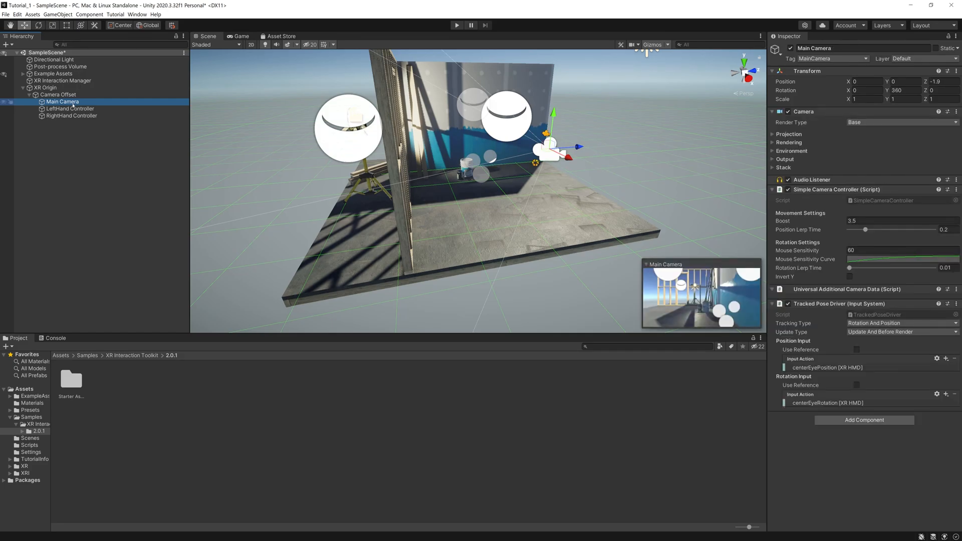
pyautogui.click(71, 109)
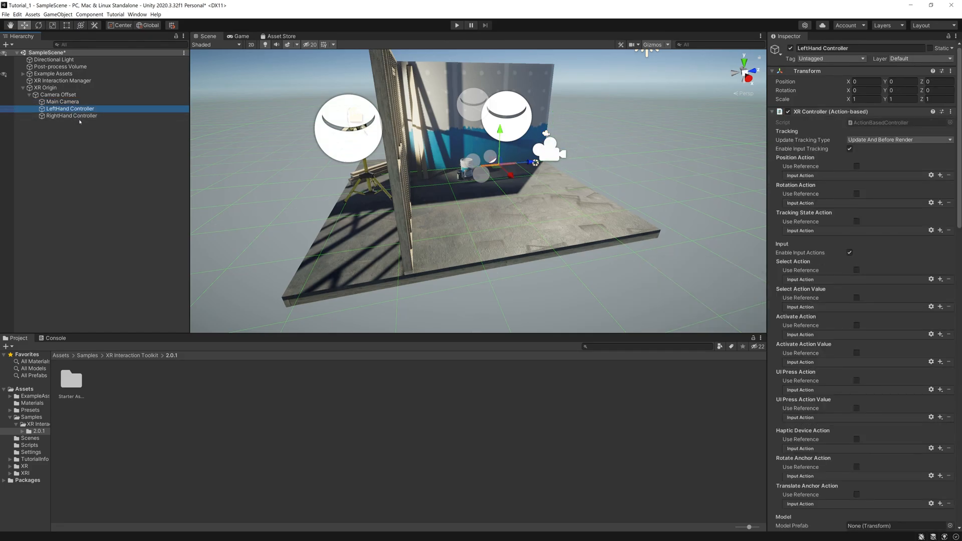
pyautogui.click(71, 115)
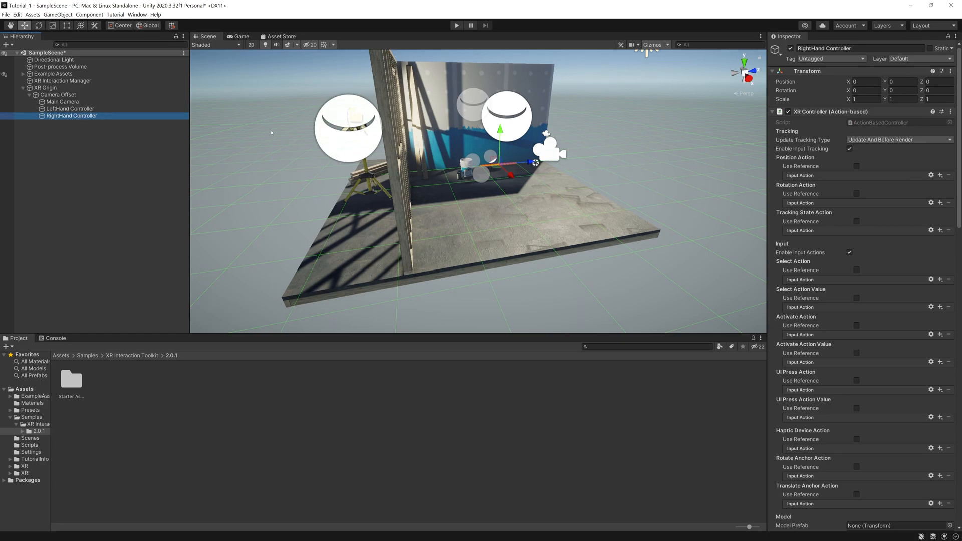
pyautogui.click(45, 88)
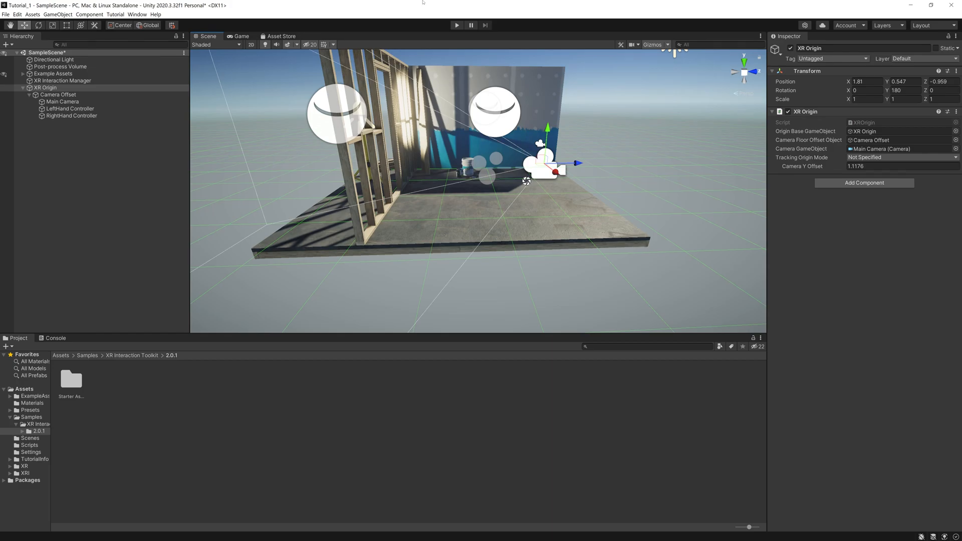
pyautogui.click(457, 25)
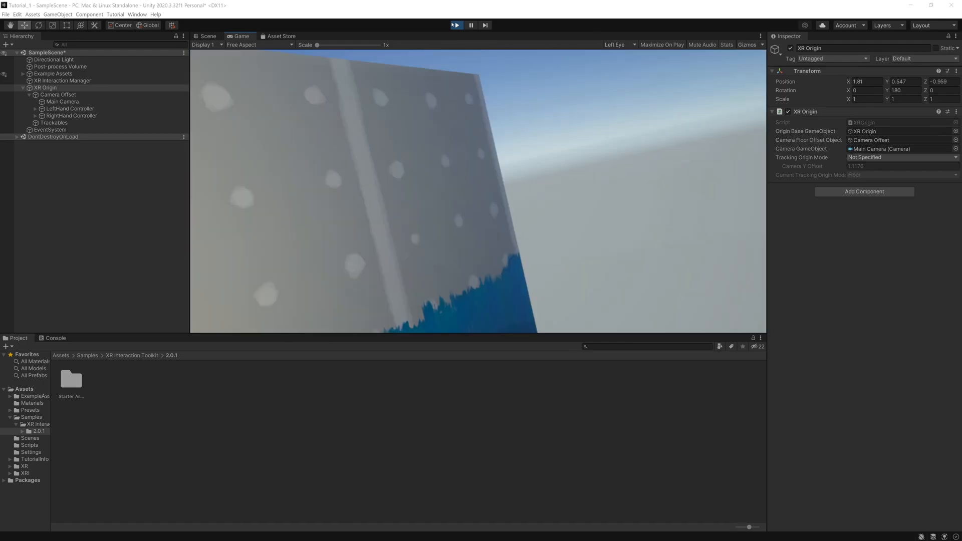
pyautogui.click(456, 26)
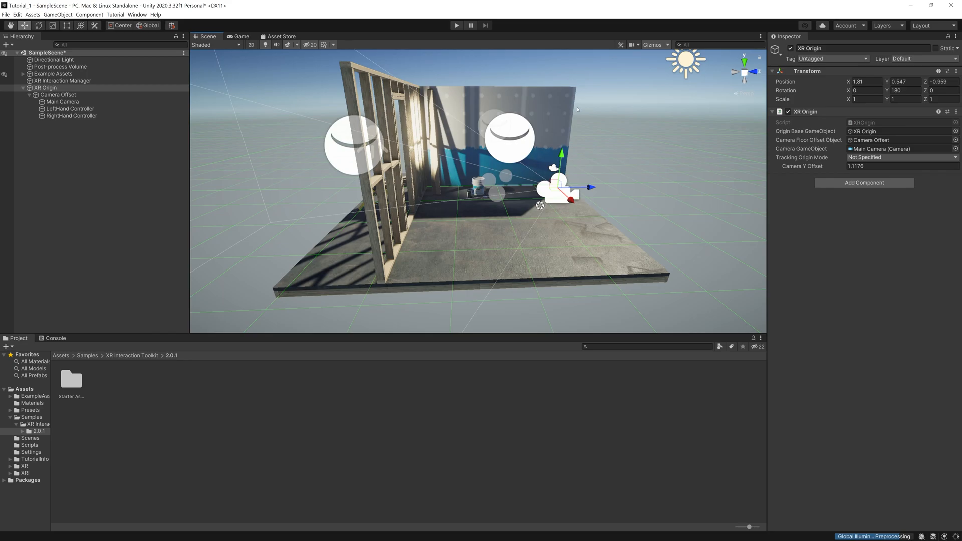
# - In Build Settings, switch the platform to Android with SampleScene in the build
pyautogui.click(5, 14)
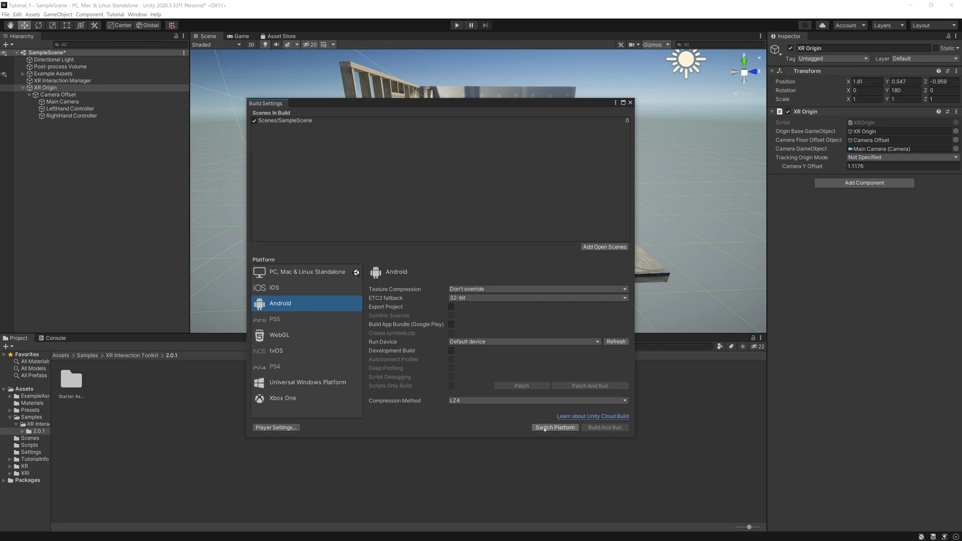
pyautogui.click(554, 427)
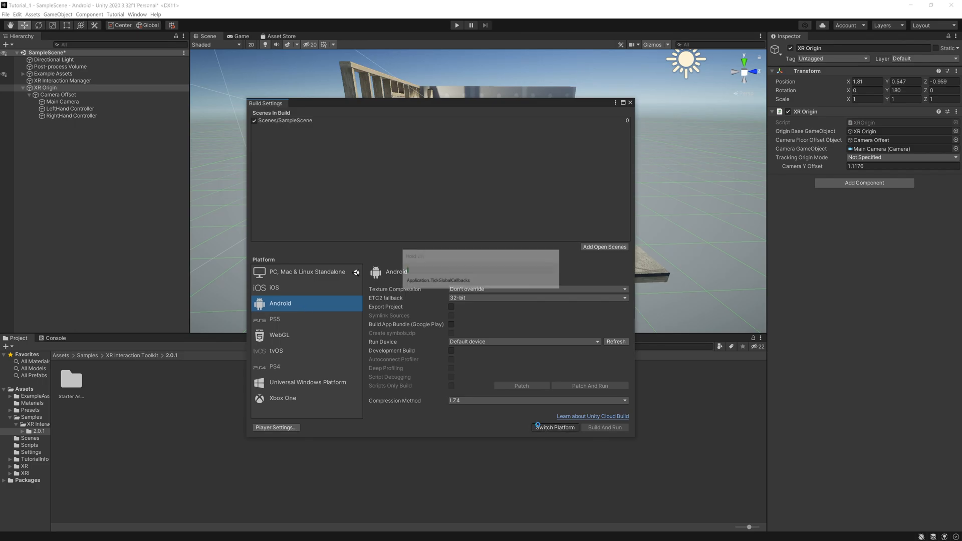
pyautogui.click(555, 427)
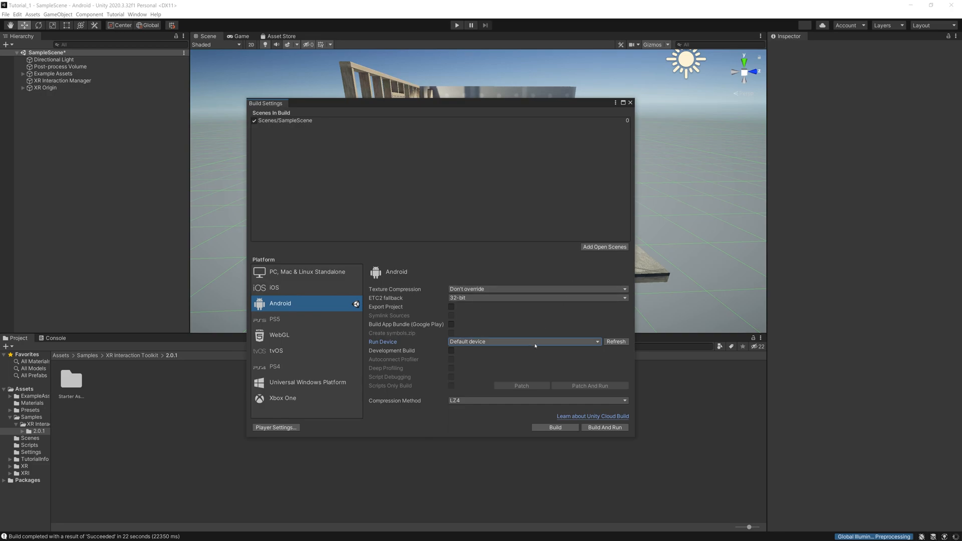
# - Set the Android Run Device to the Oculus Quest 2
pyautogui.click(523, 342)
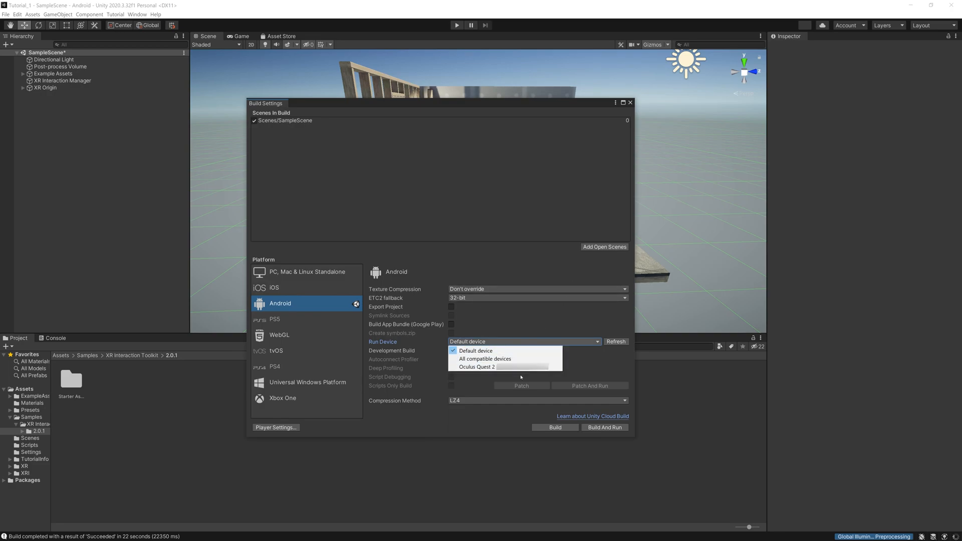
pyautogui.click(478, 366)
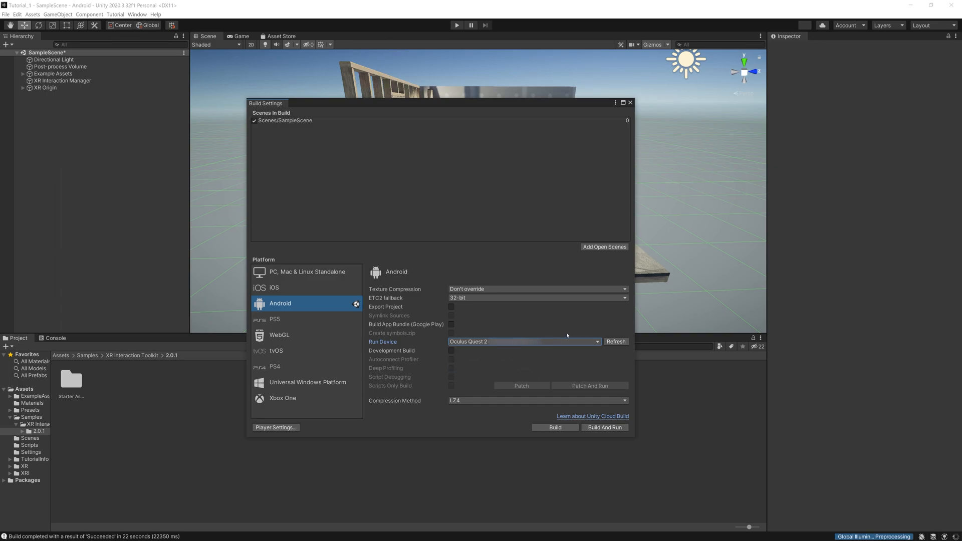
pyautogui.moveTo(522, 374)
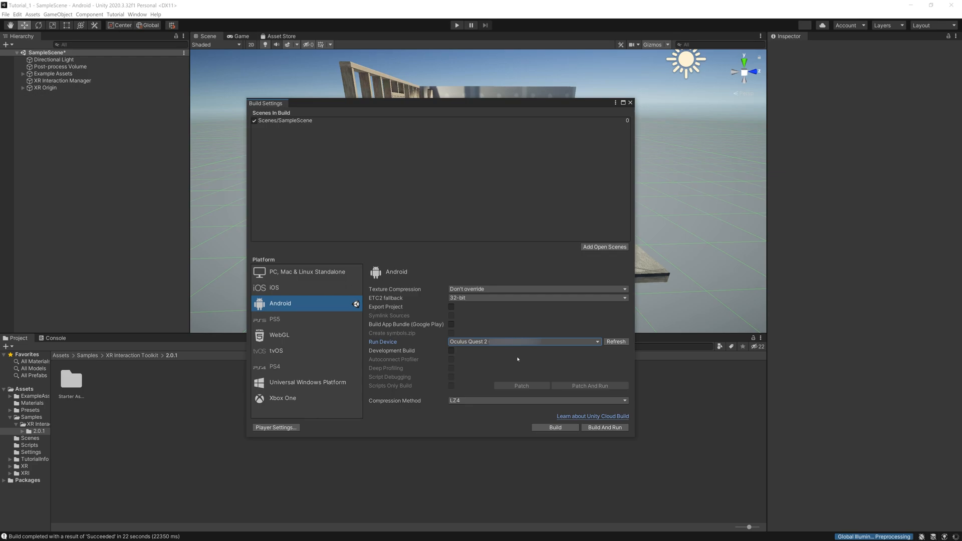
pyautogui.moveTo(604, 428)
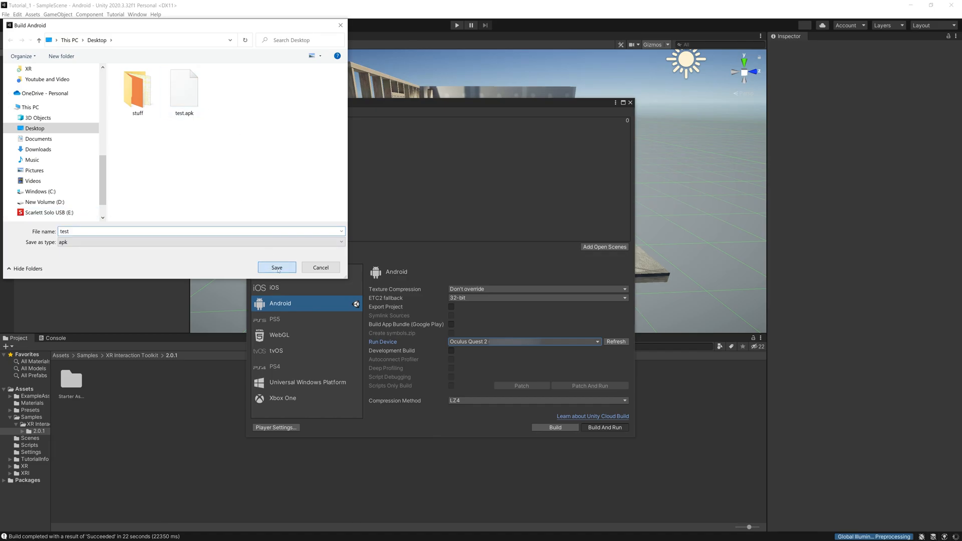
# - Save the build as test.apk on the Desktop, replacing the existing file
pyautogui.click(276, 267)
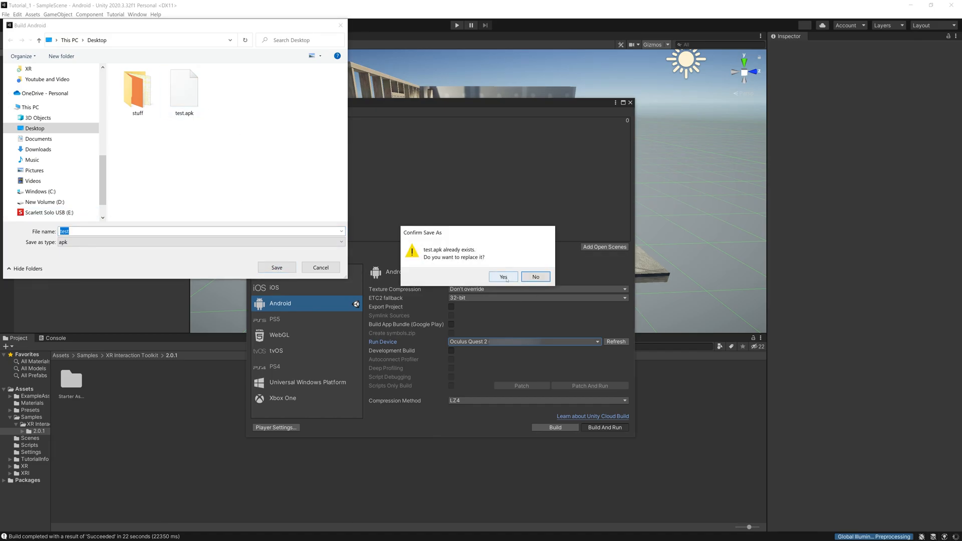
pyautogui.click(503, 277)
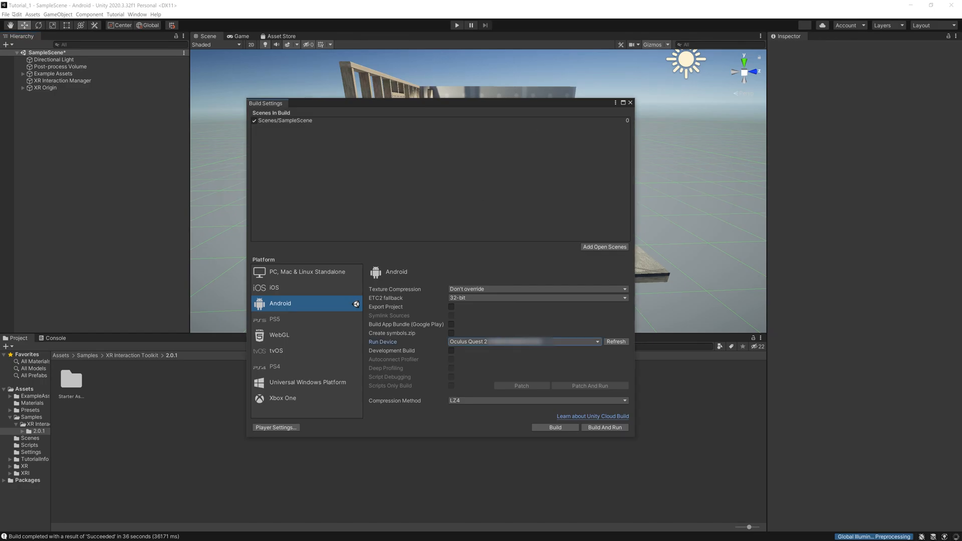
# - Check that Android XR Plug-in Management has OpenXR with Oculus Quest Support enabled
pyautogui.click(17, 14)
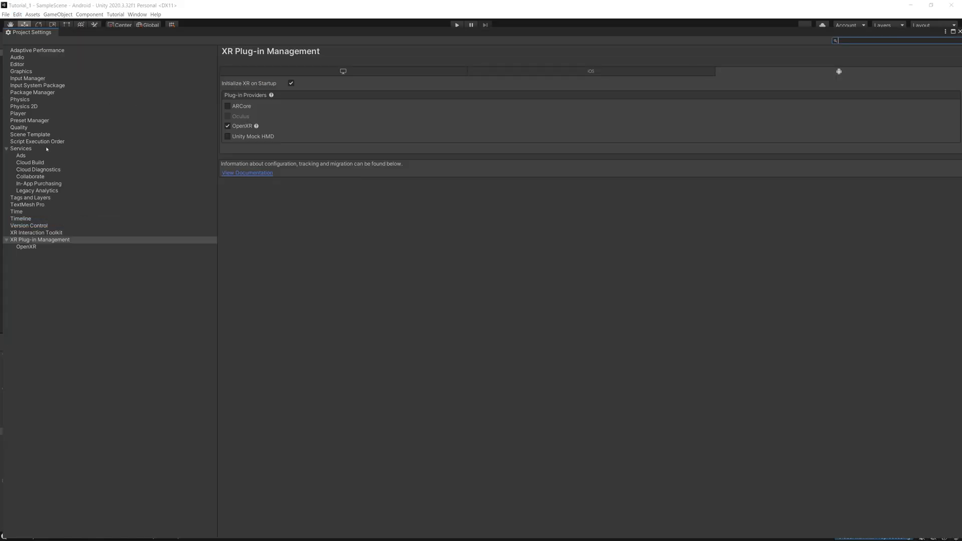
pyautogui.click(25, 247)
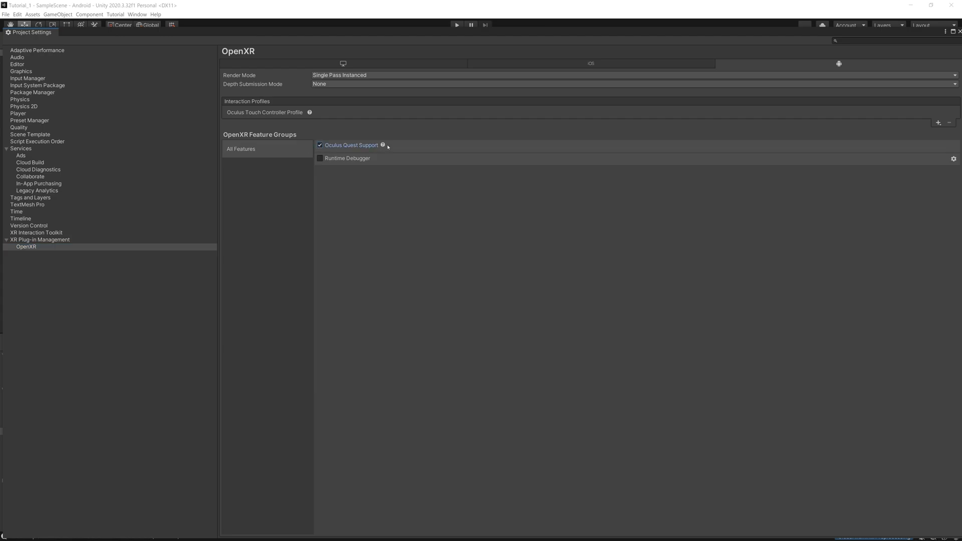
pyautogui.moveTo(349, 151)
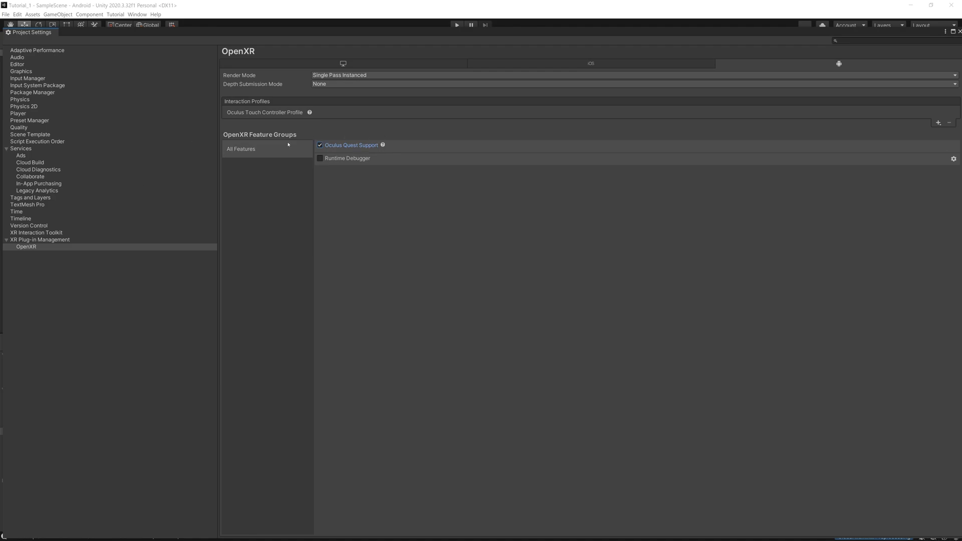
pyautogui.moveTo(82, 241)
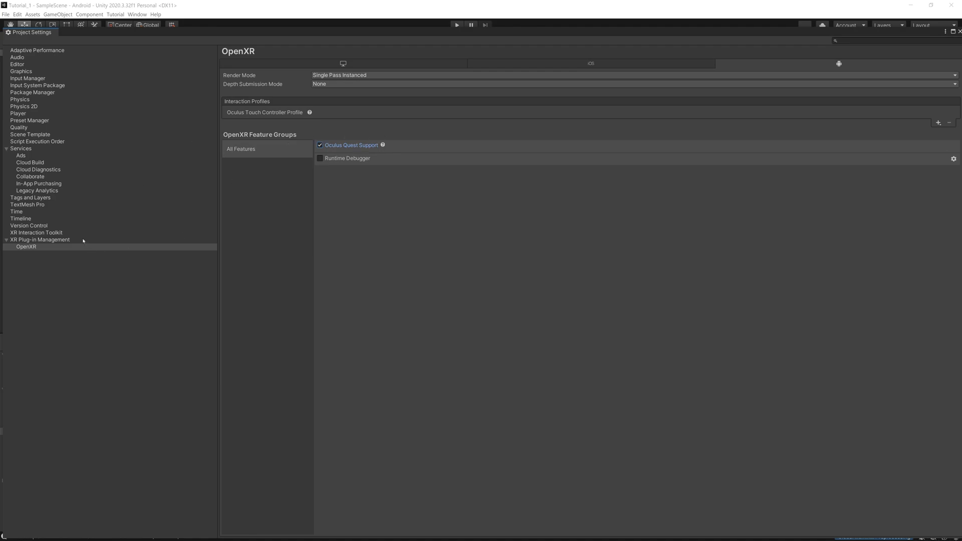
pyautogui.click(41, 240)
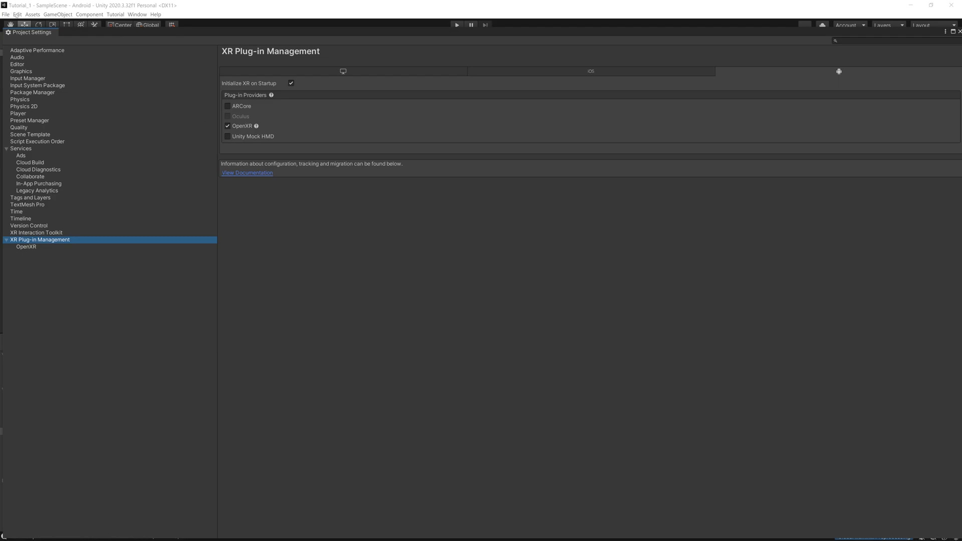
pyautogui.click(5, 14)
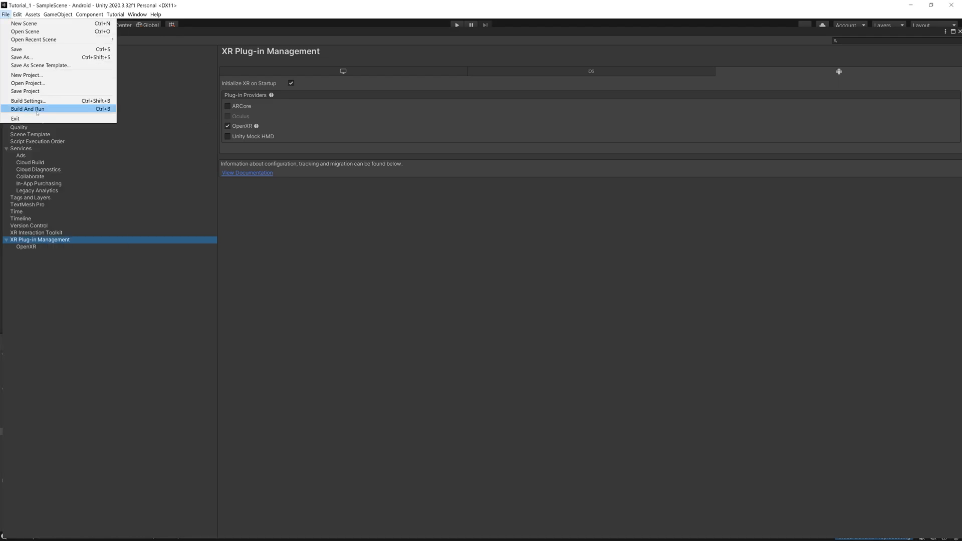